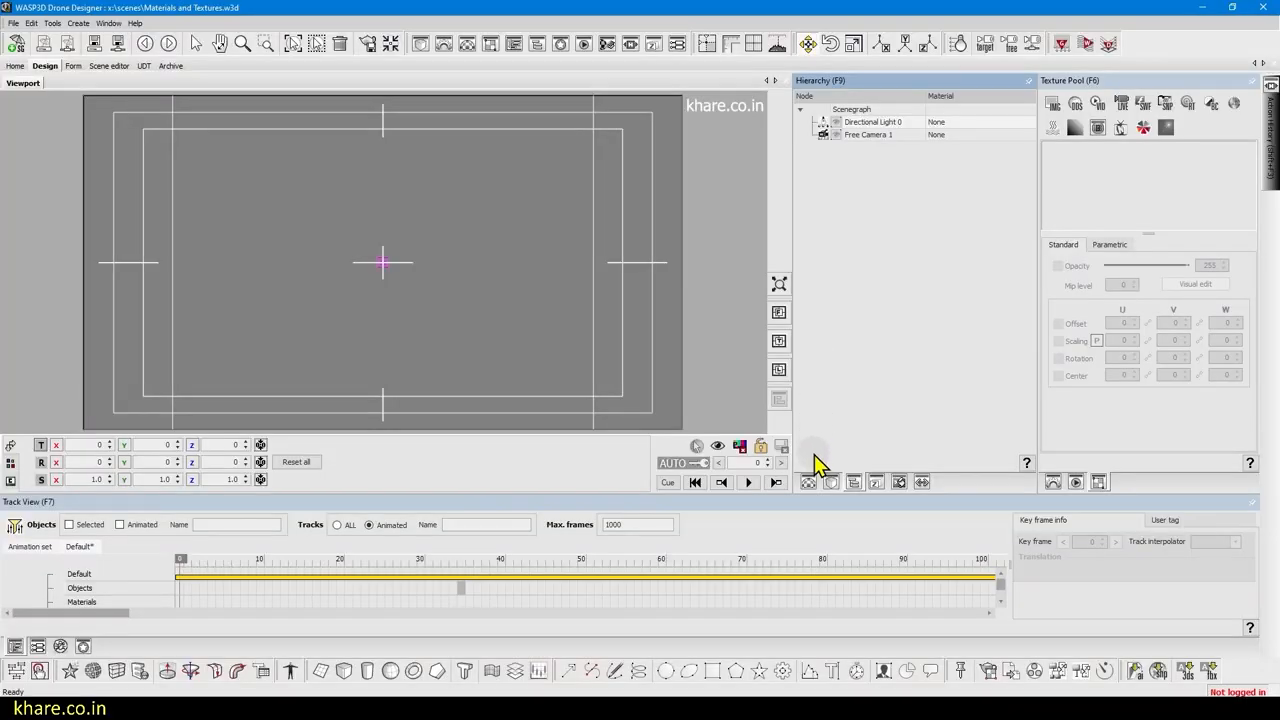
{"action": "mouse_move", "coordinate": [810, 482]}
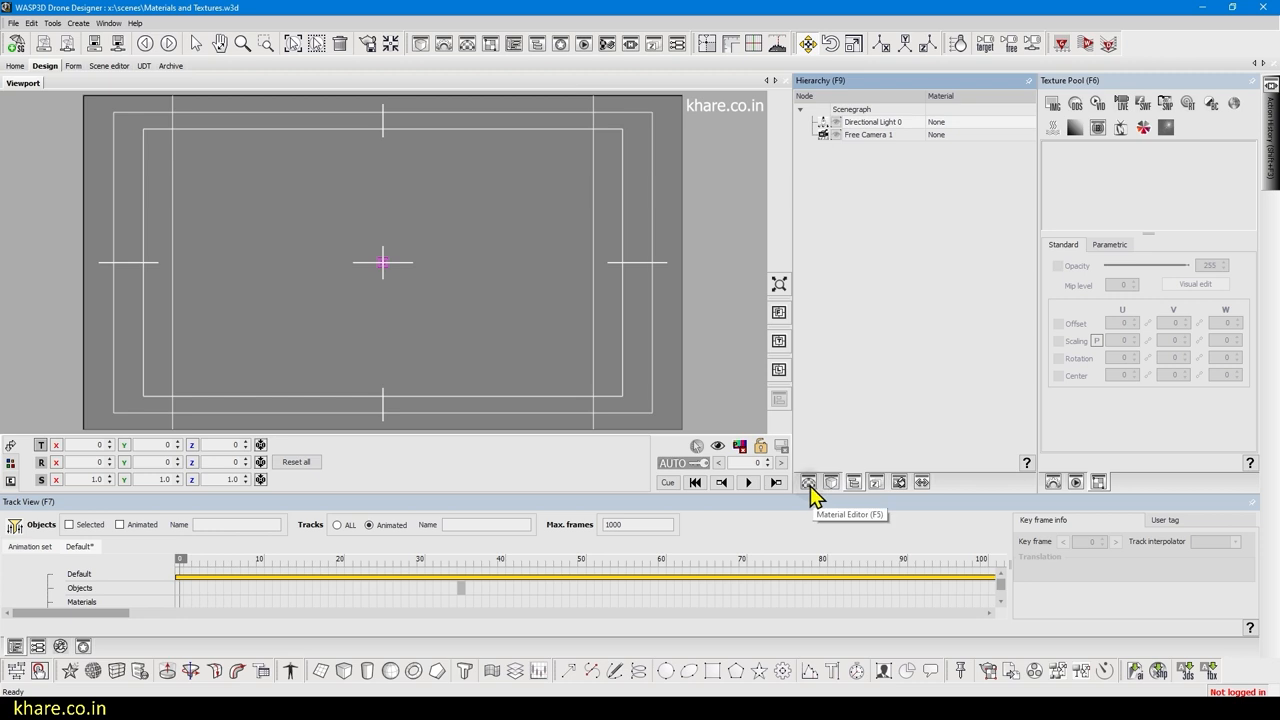
{"action": "mouse_move", "coordinate": [104, 24]}
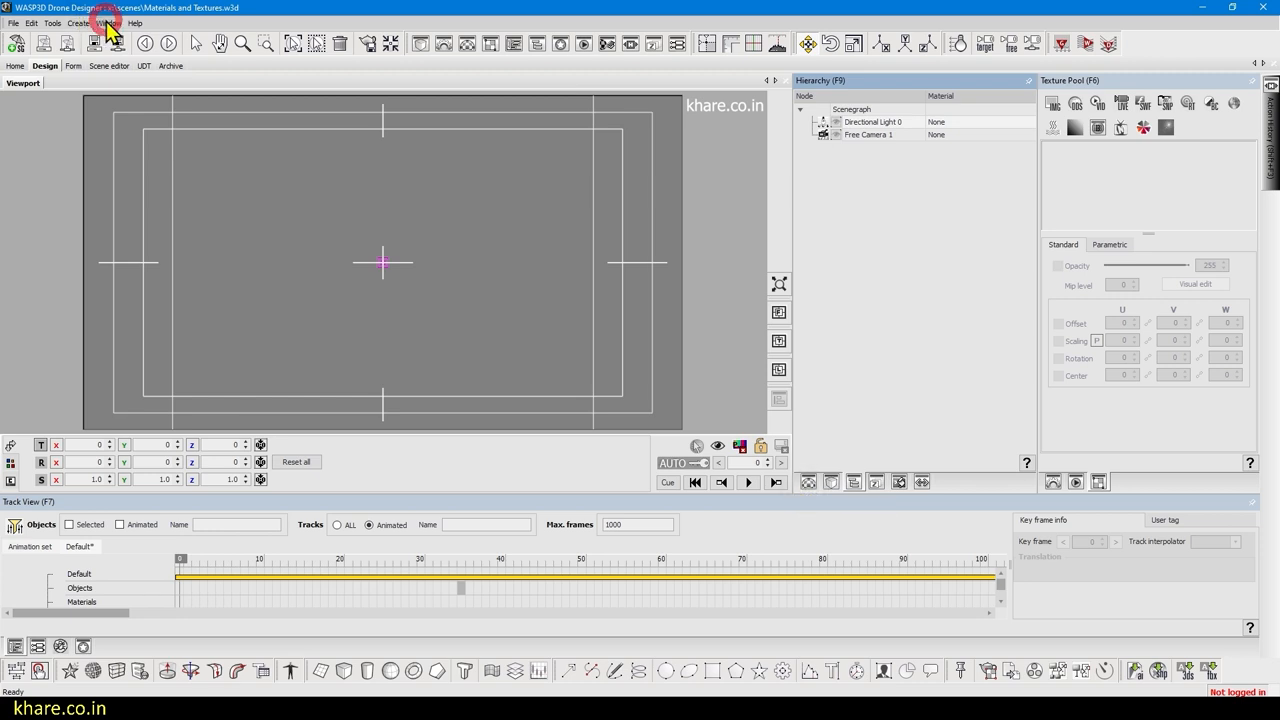
Show the Window menu listing the available panels, including Material Editor (F5)
{"action": "left_click", "coordinate": [108, 24]}
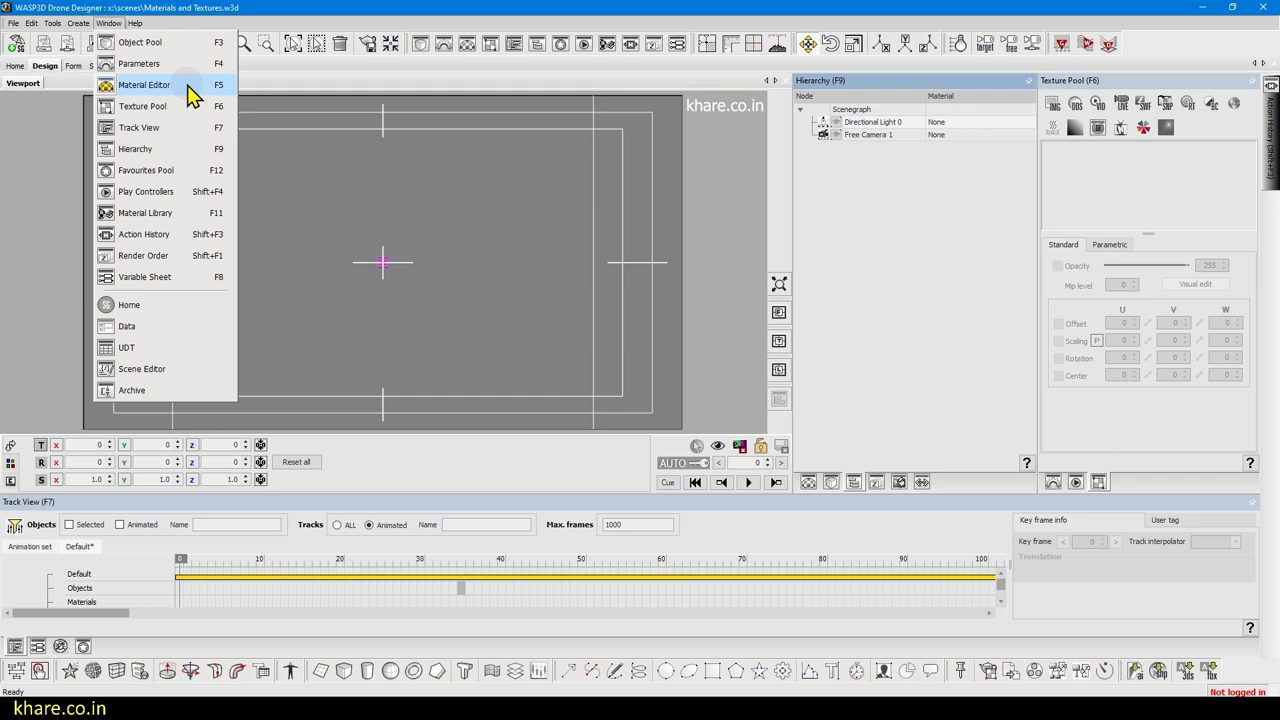
{"action": "mouse_move", "coordinate": [188, 96]}
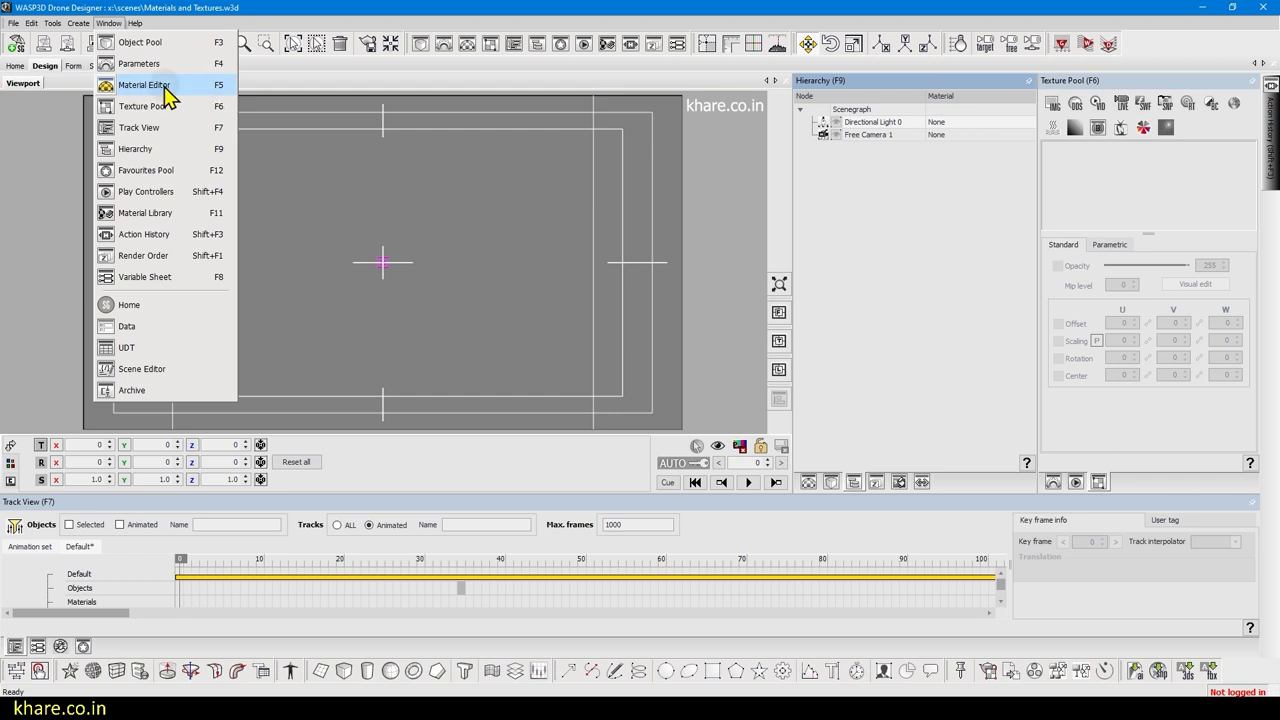
Show the Material Editor, glance at its Library tab, and return to the Editor tab
{"action": "left_click", "coordinate": [144, 84]}
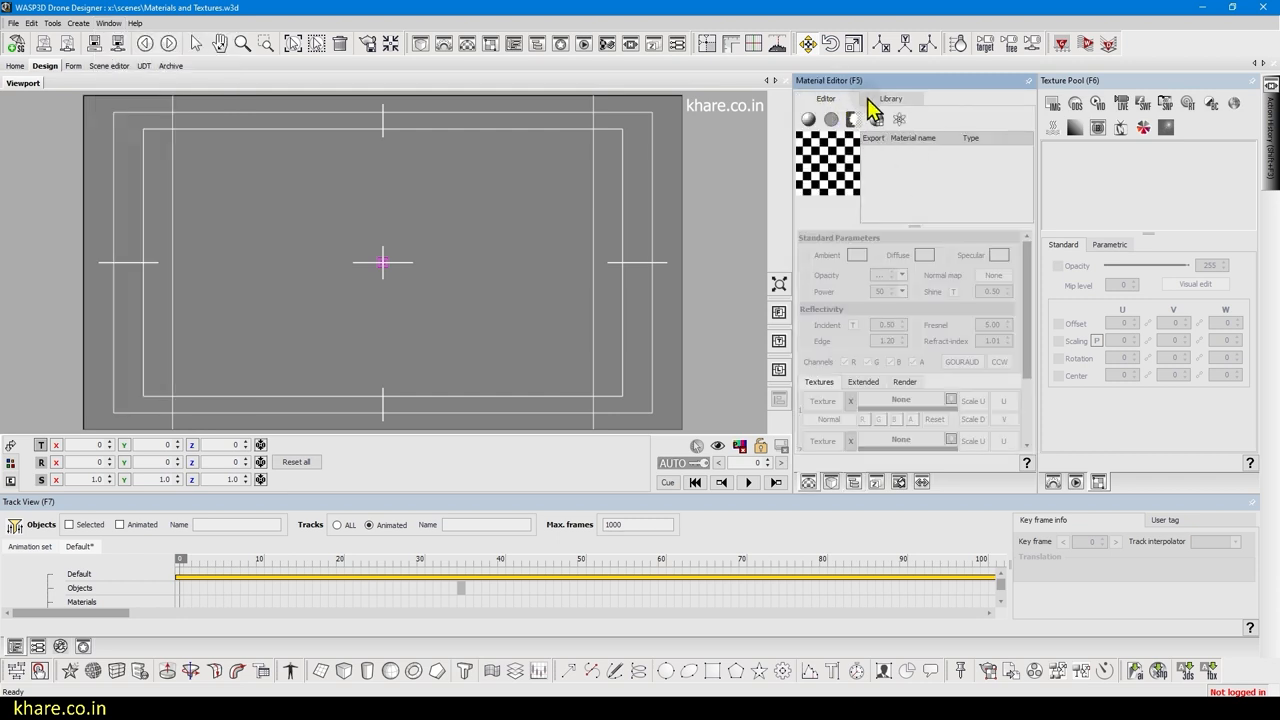
{"action": "mouse_move", "coordinate": [844, 104]}
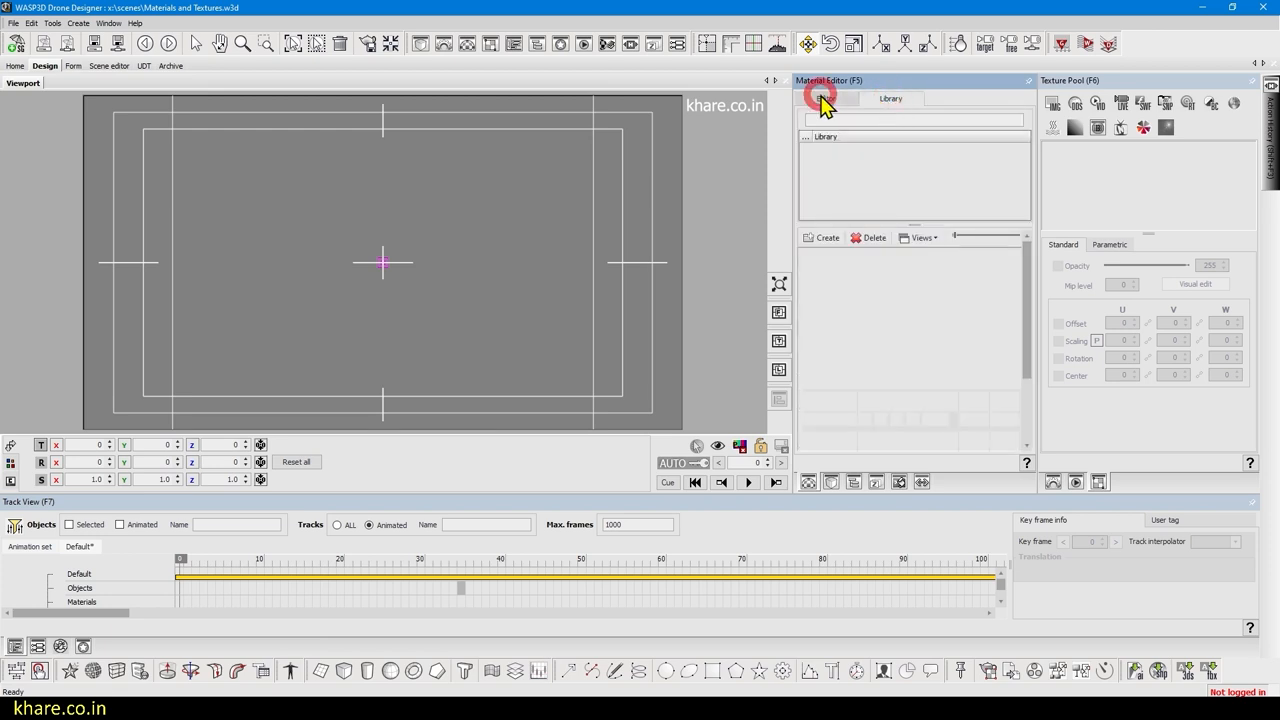
{"action": "left_click", "coordinate": [822, 98]}
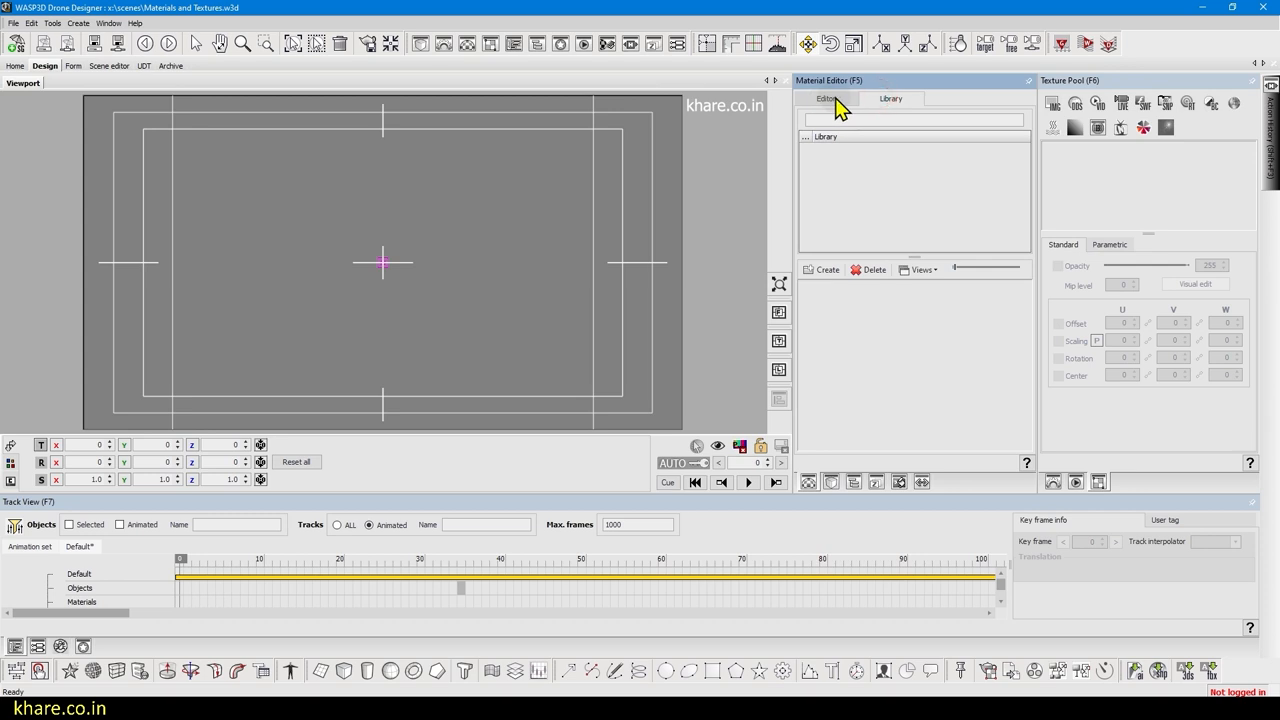
{"action": "left_click", "coordinate": [824, 98]}
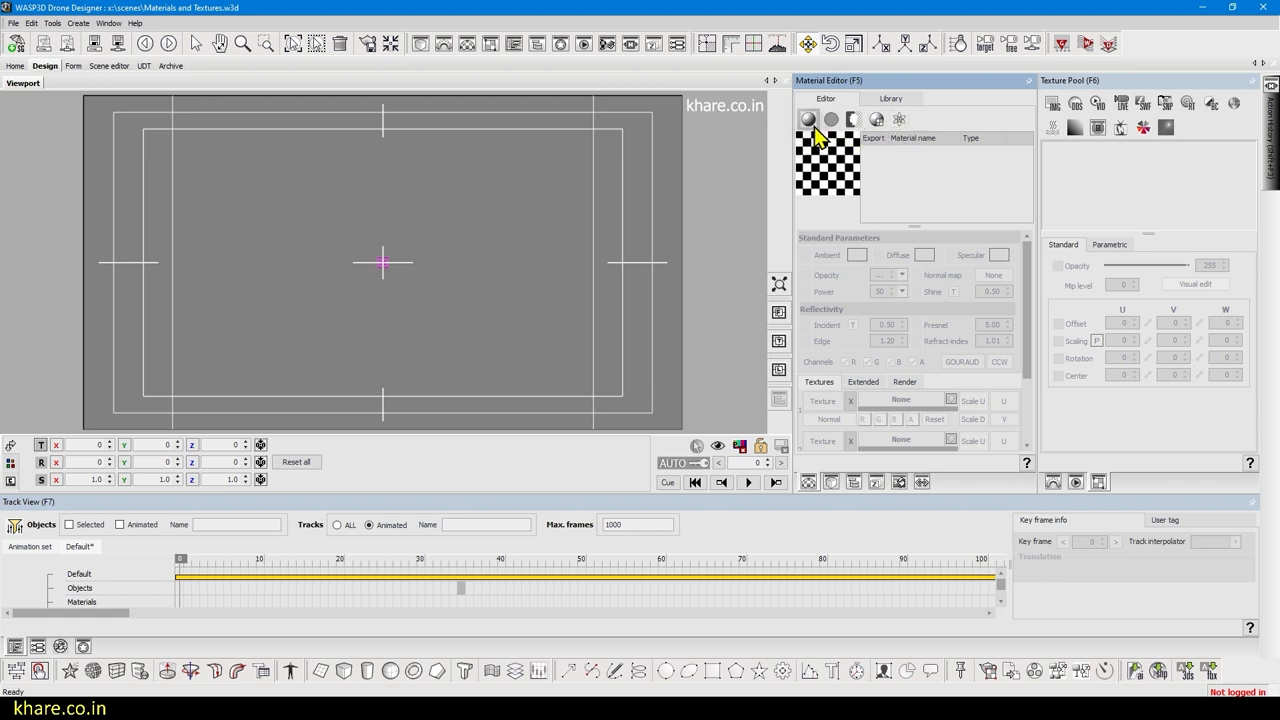
{"action": "mouse_move", "coordinate": [832, 120]}
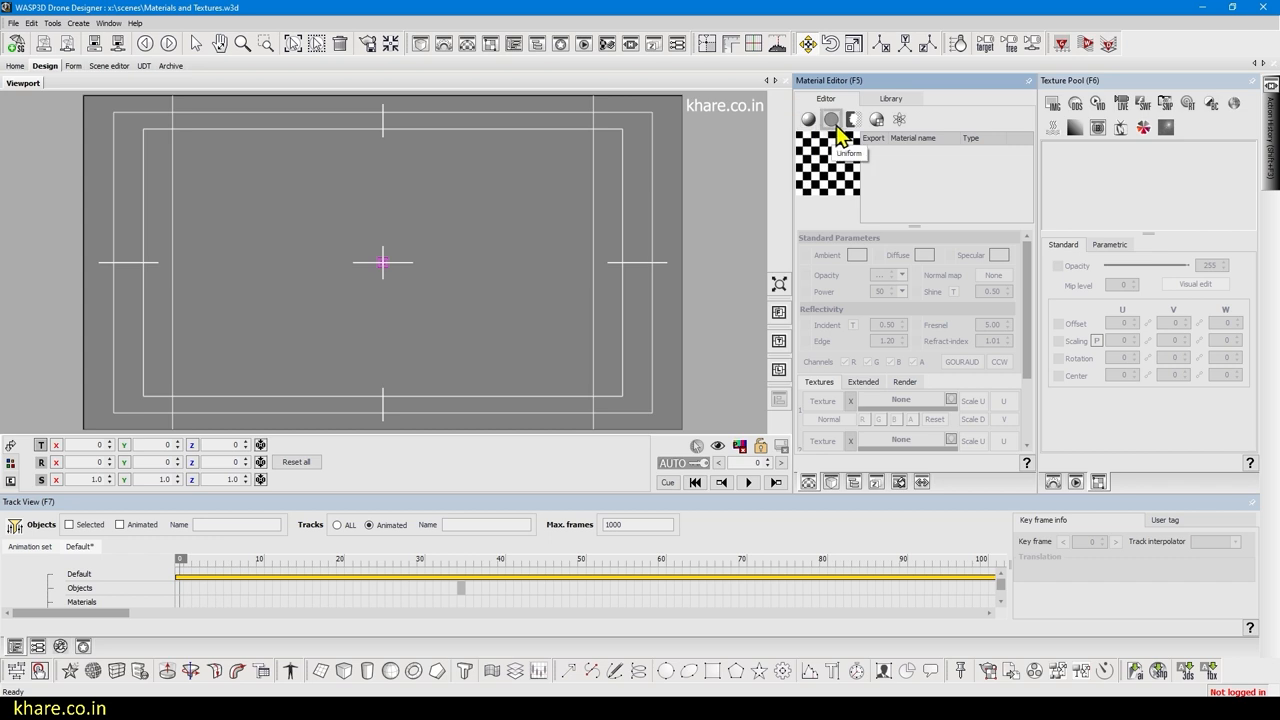
{"action": "mouse_move", "coordinate": [876, 136]}
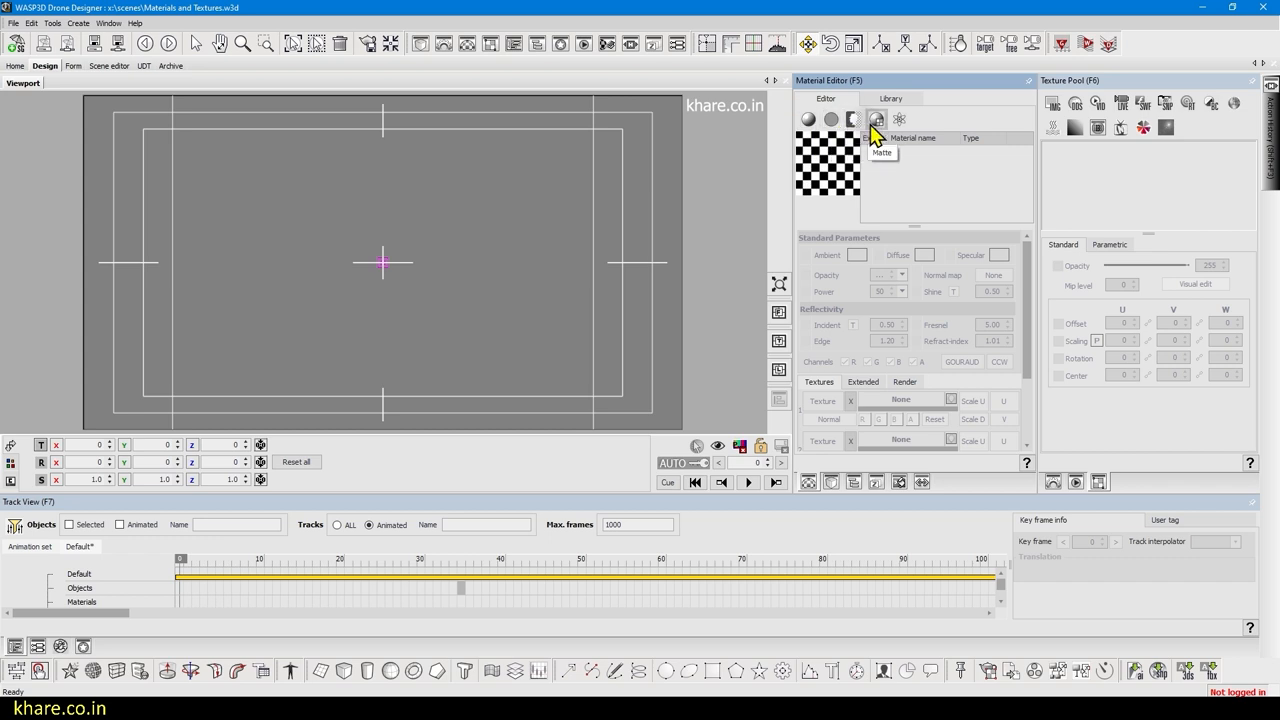
{"action": "mouse_move", "coordinate": [904, 132]}
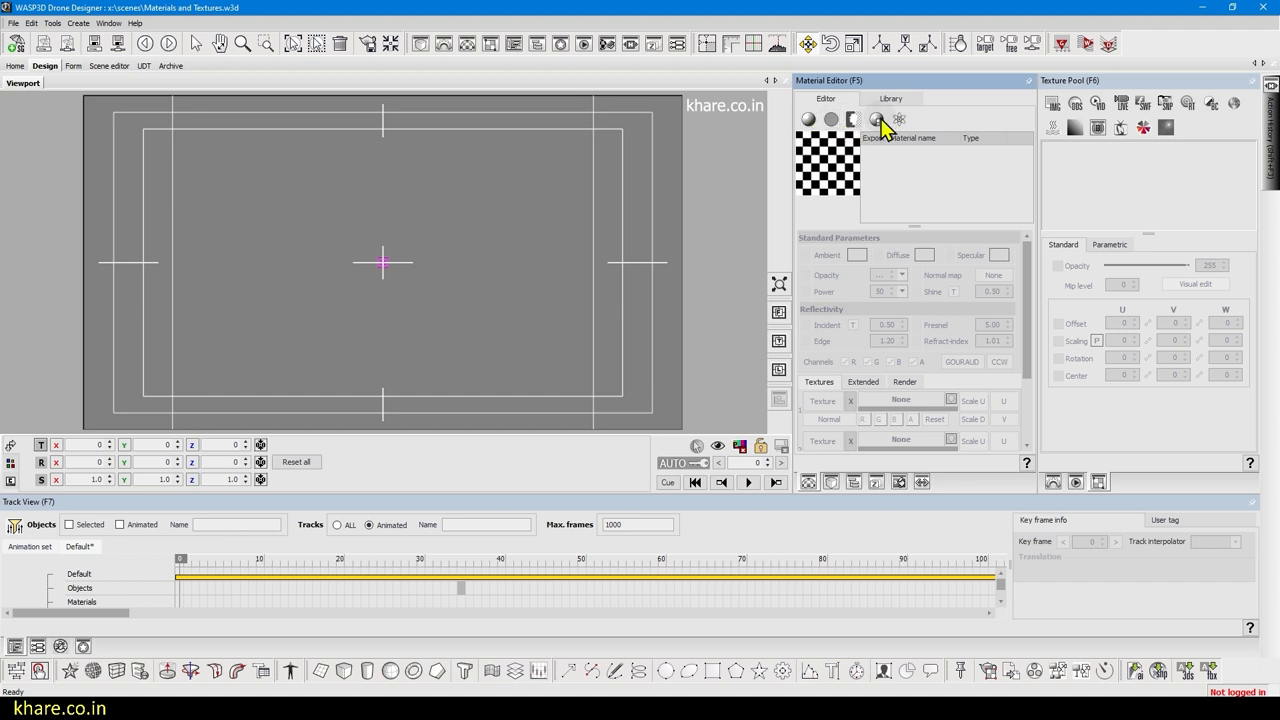
{"action": "mouse_move", "coordinate": [790, 130]}
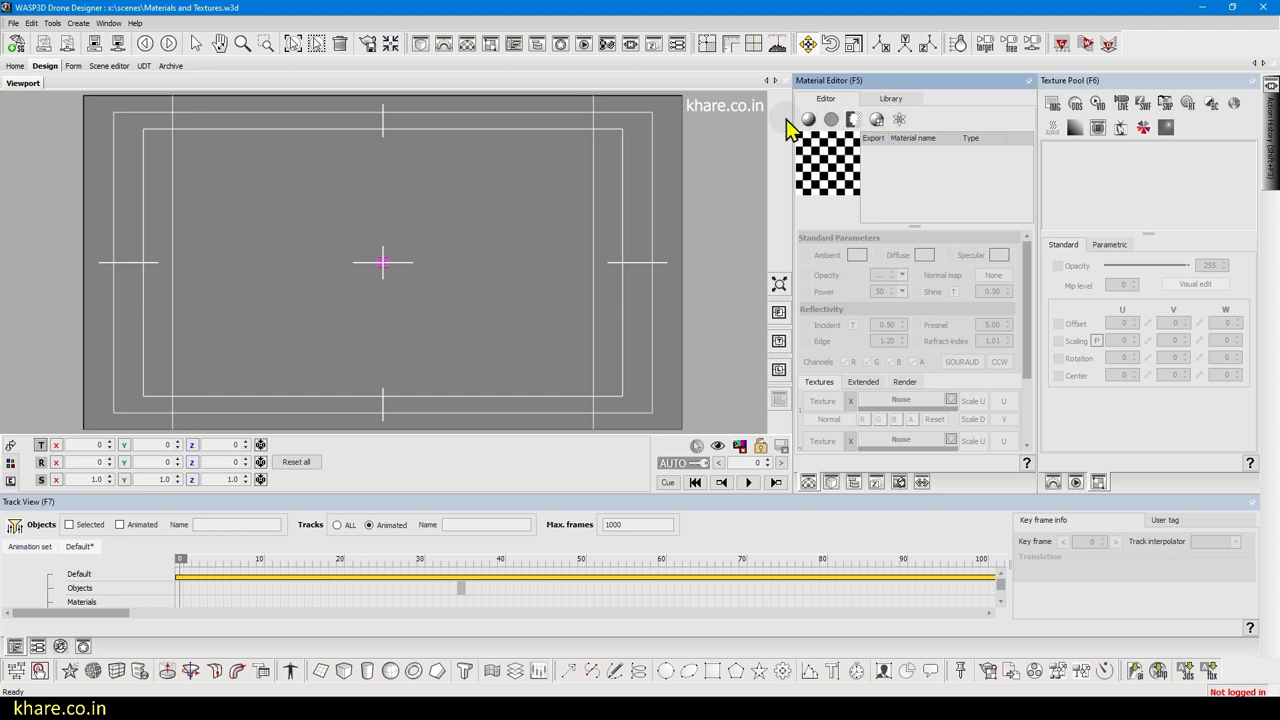
{"action": "left_click", "coordinate": [808, 120]}
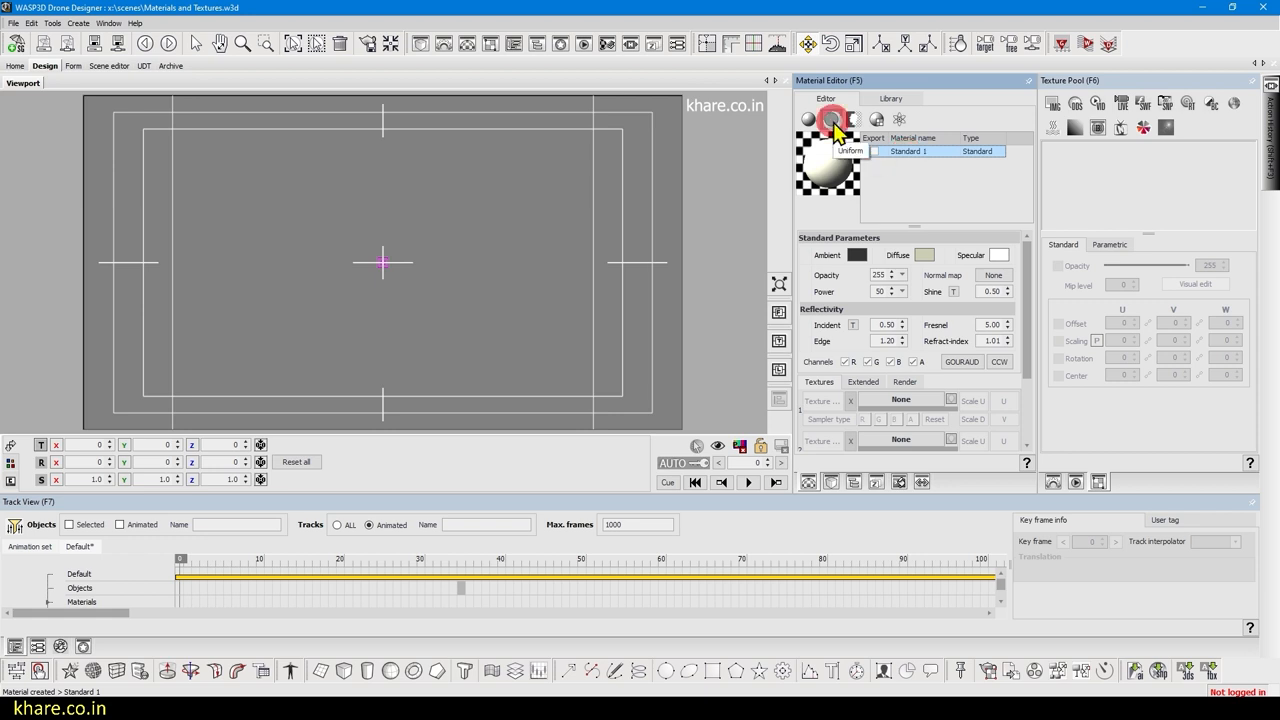
{"action": "left_click", "coordinate": [832, 120]}
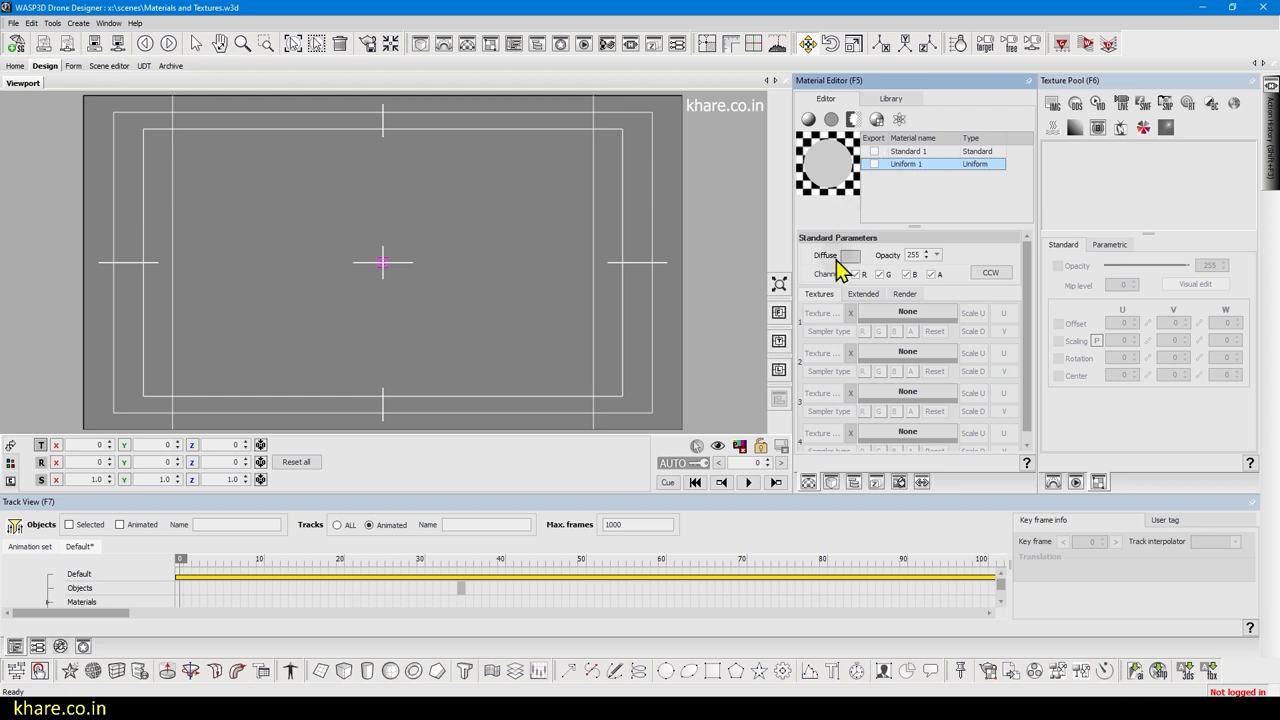
{"action": "left_click", "coordinate": [912, 152]}
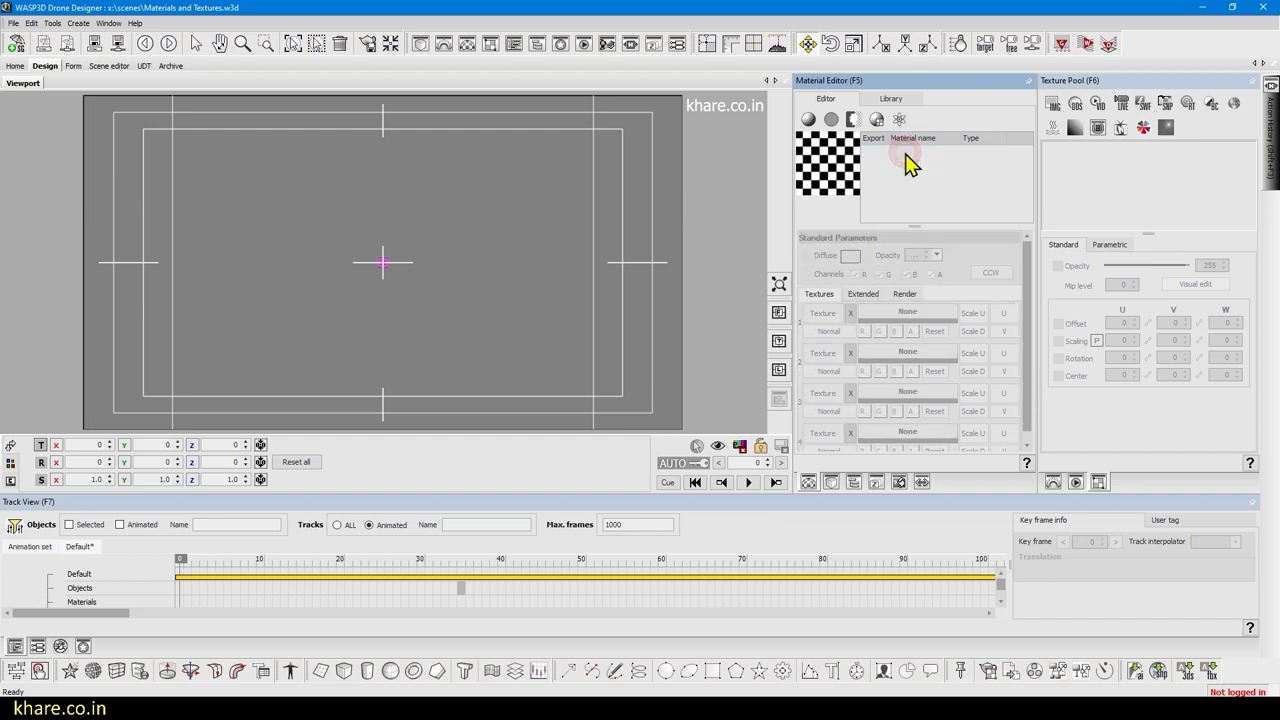
Create a Standard material and add Cube 1, which receives the Standard 1 material
{"action": "left_click", "coordinate": [344, 672]}
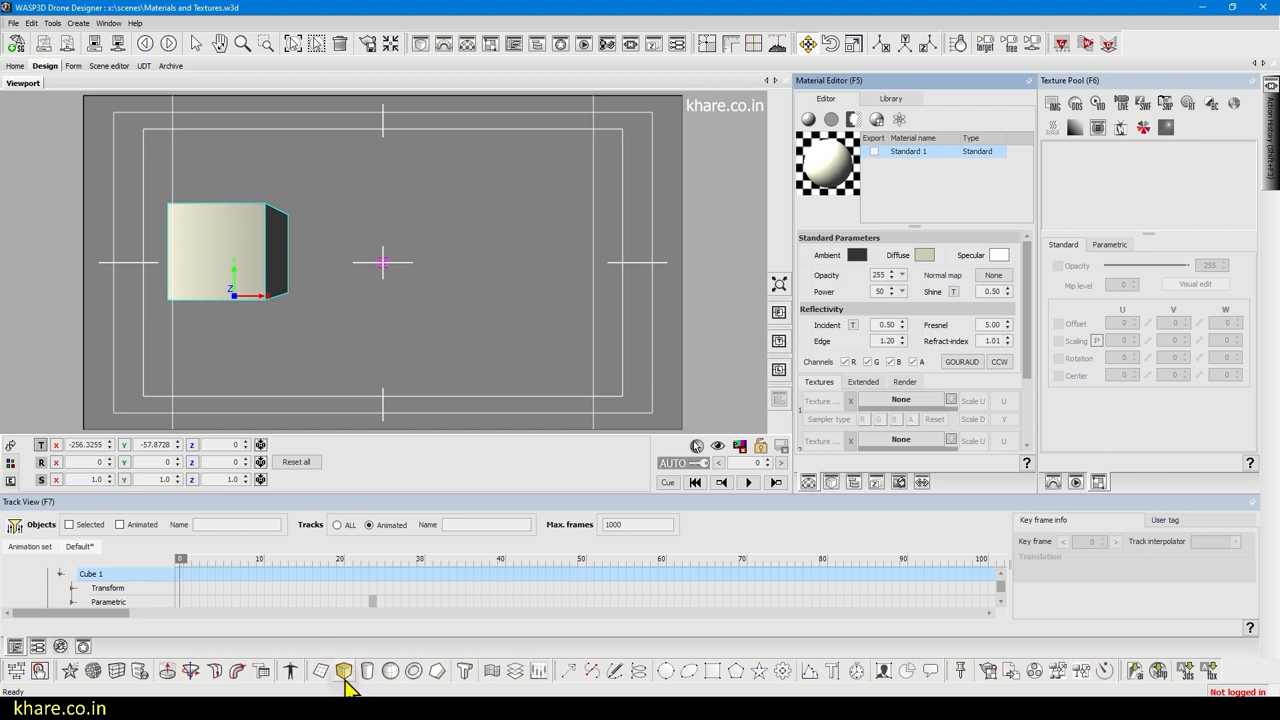
{"action": "left_click", "coordinate": [910, 152]}
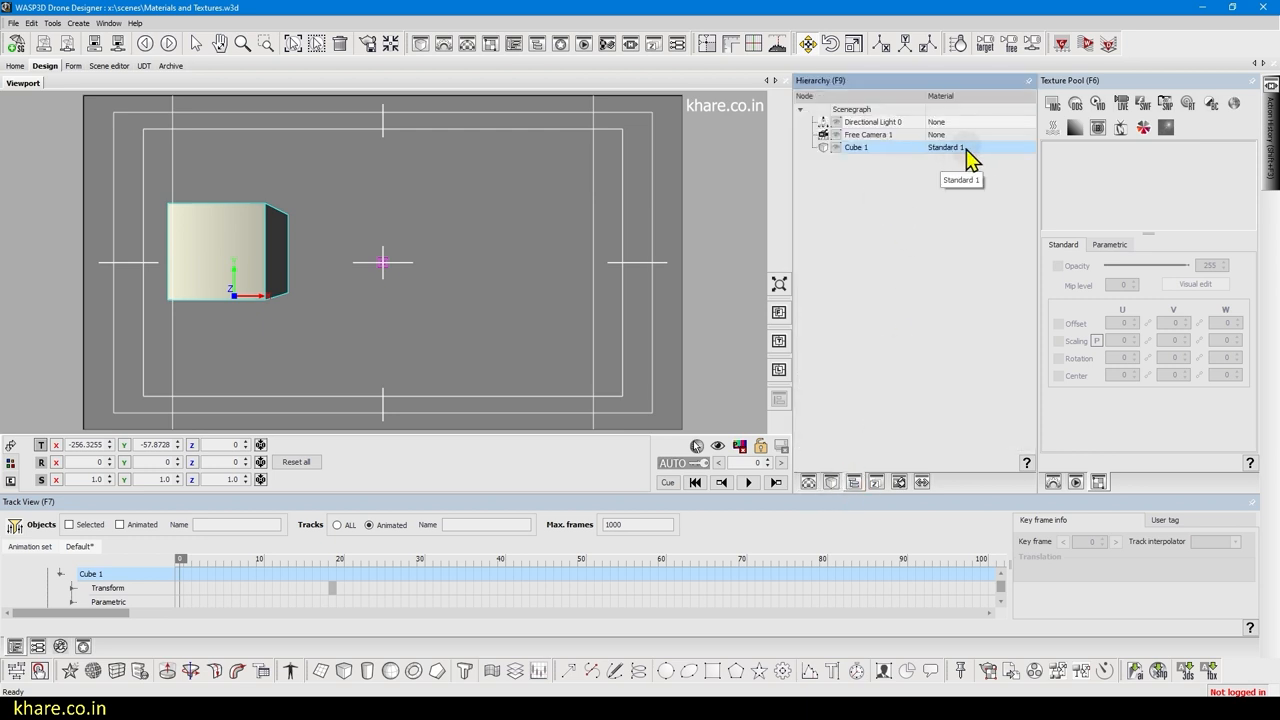
{"action": "mouse_move", "coordinate": [810, 482]}
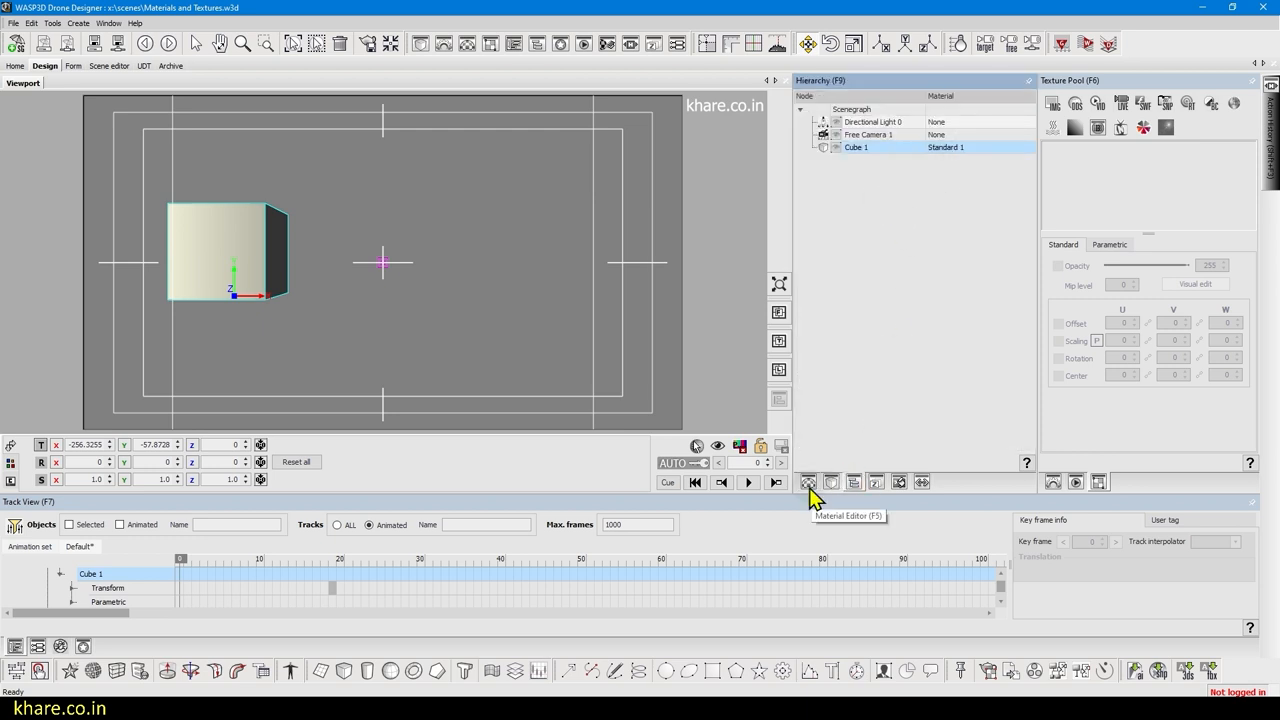
Bring back the Material Editor and inspect Standard 1's Ambient, Diffuse and Specular swatches
{"action": "left_click", "coordinate": [808, 482]}
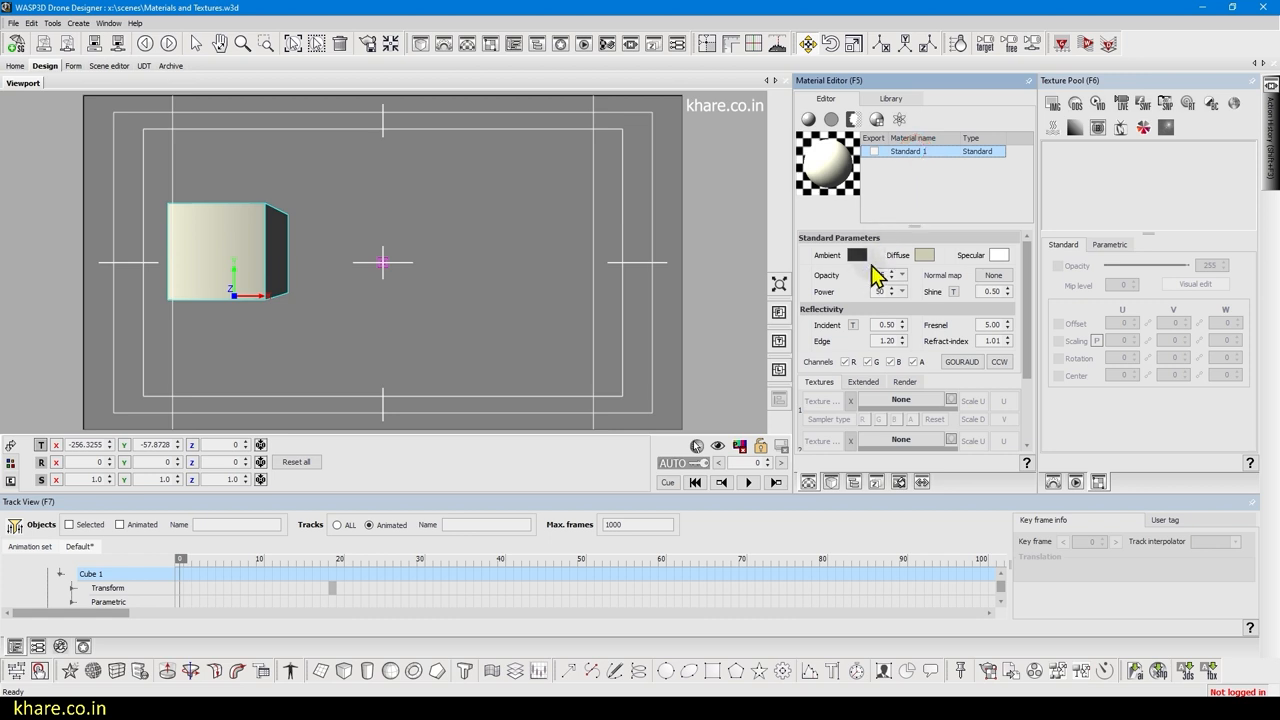
{"action": "left_click", "coordinate": [892, 288]}
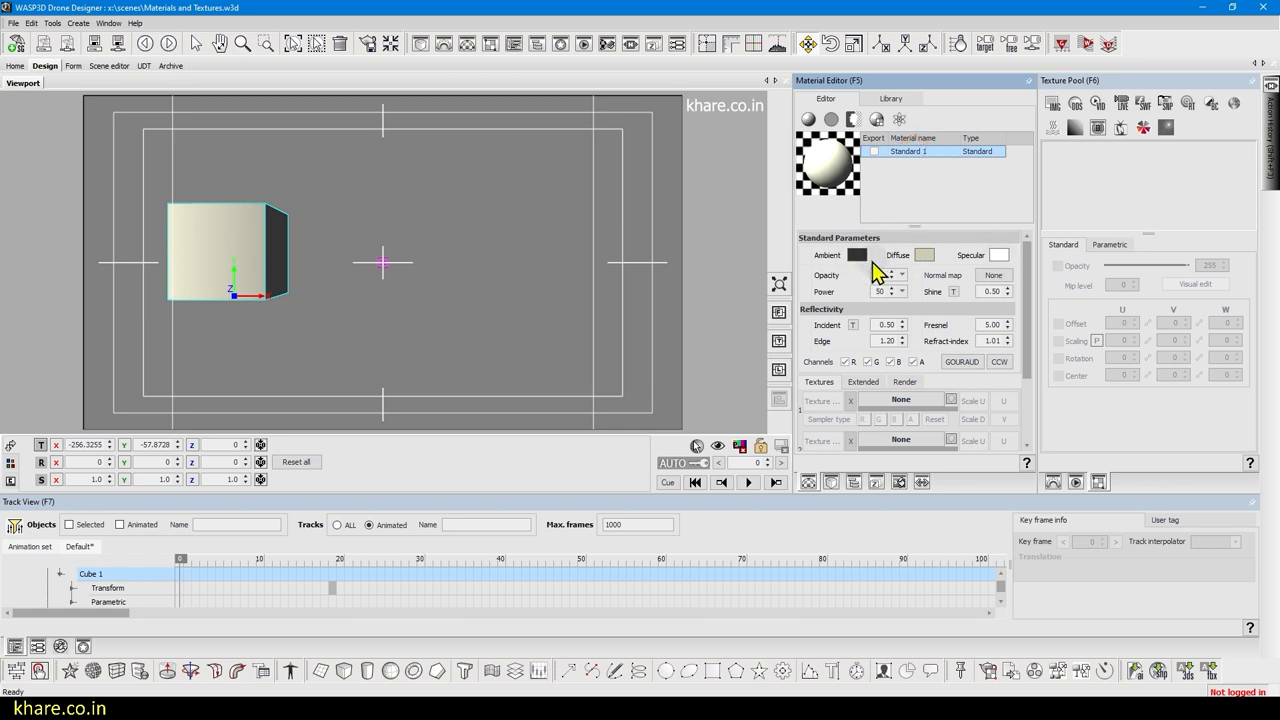
{"action": "mouse_move", "coordinate": [136, 268]}
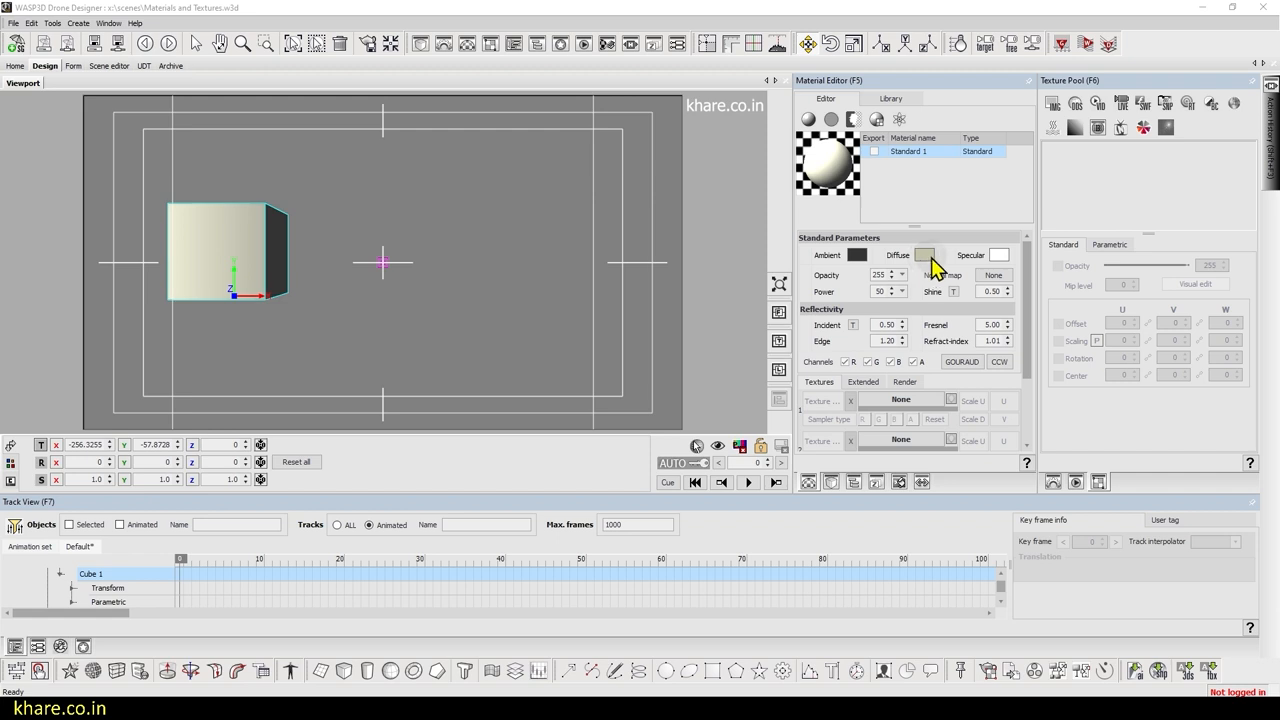
{"action": "mouse_move", "coordinate": [1000, 262]}
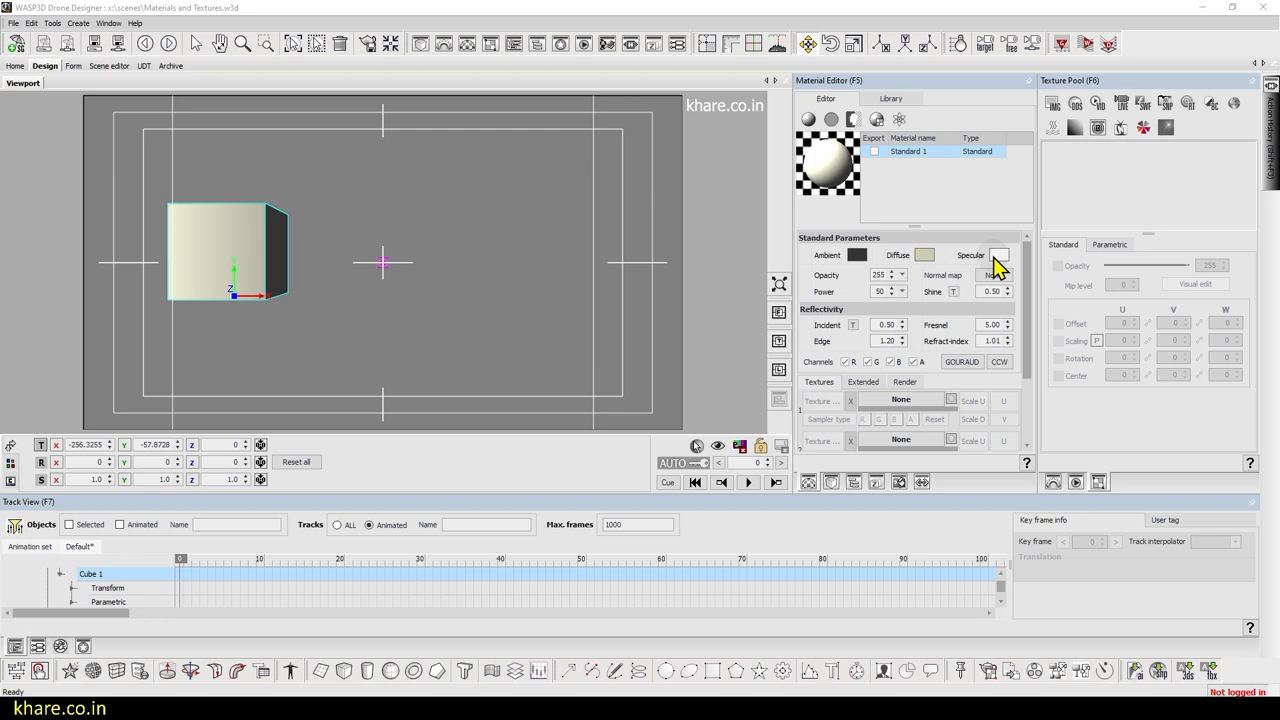
Adjust the hue of Standard 1's specular colour and confirm it
{"action": "left_click", "coordinate": [998, 256]}
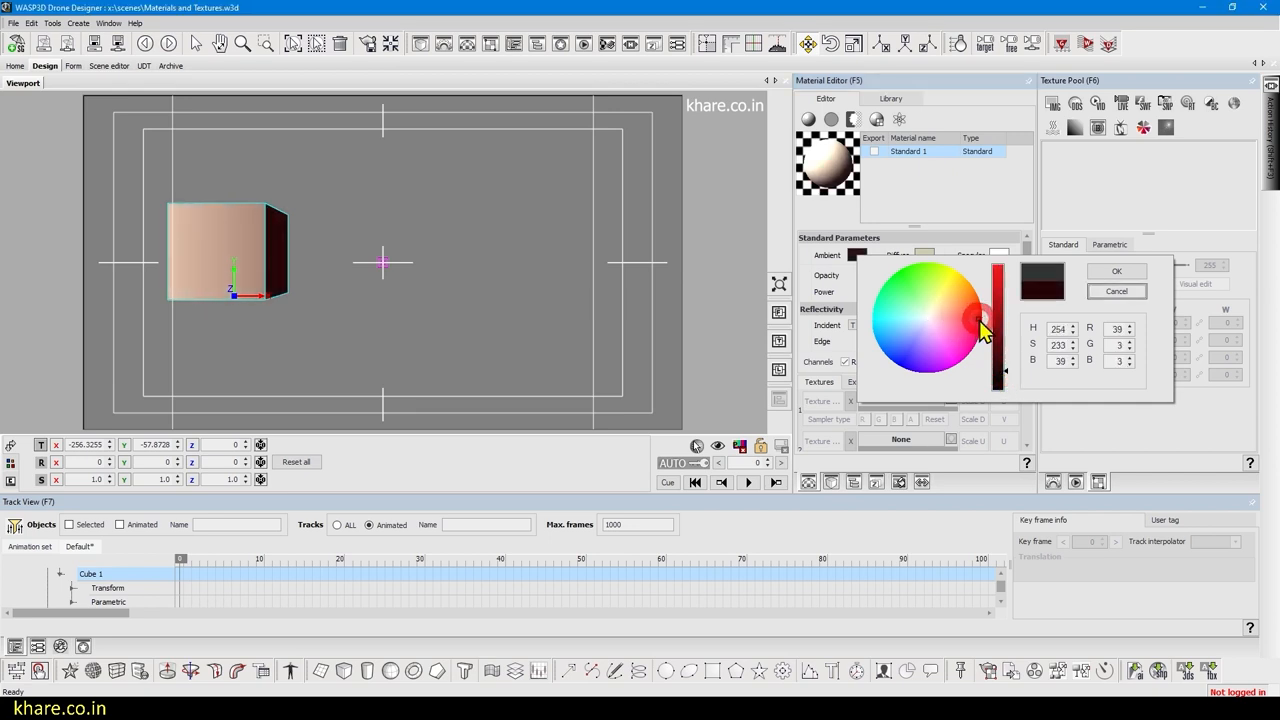
{"action": "left_click", "coordinate": [980, 320]}
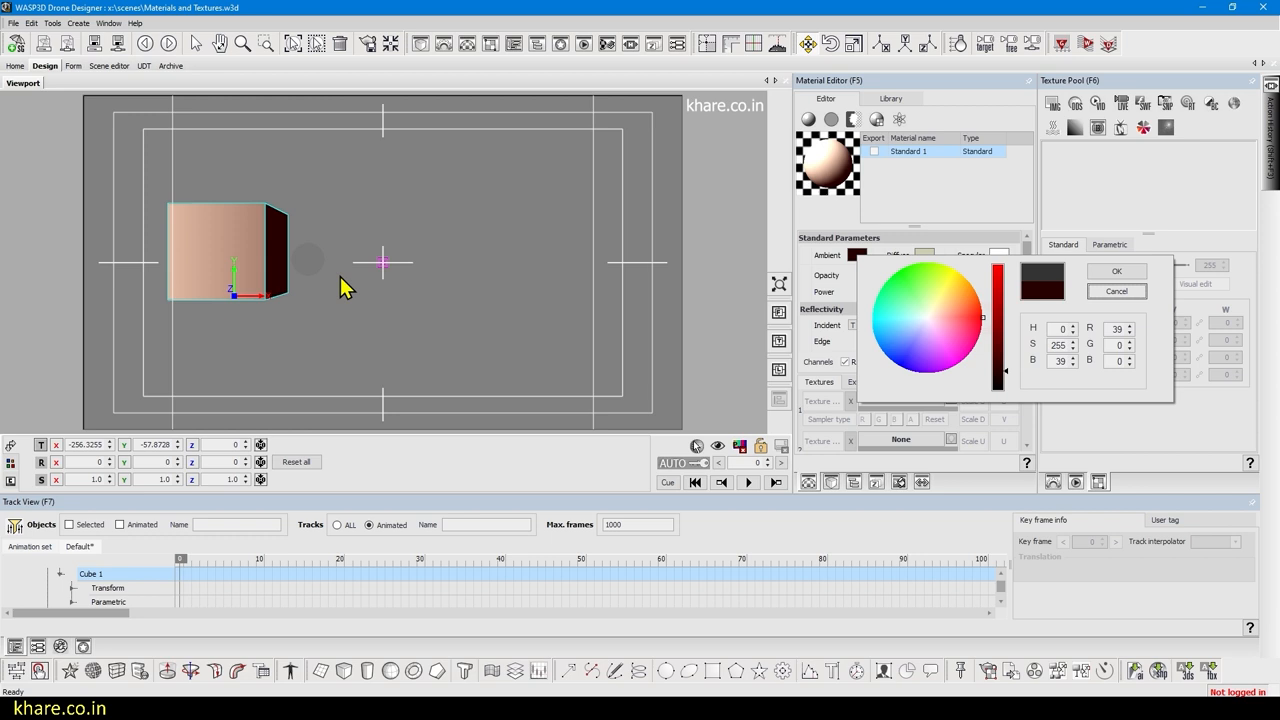
{"action": "left_click", "coordinate": [1116, 272]}
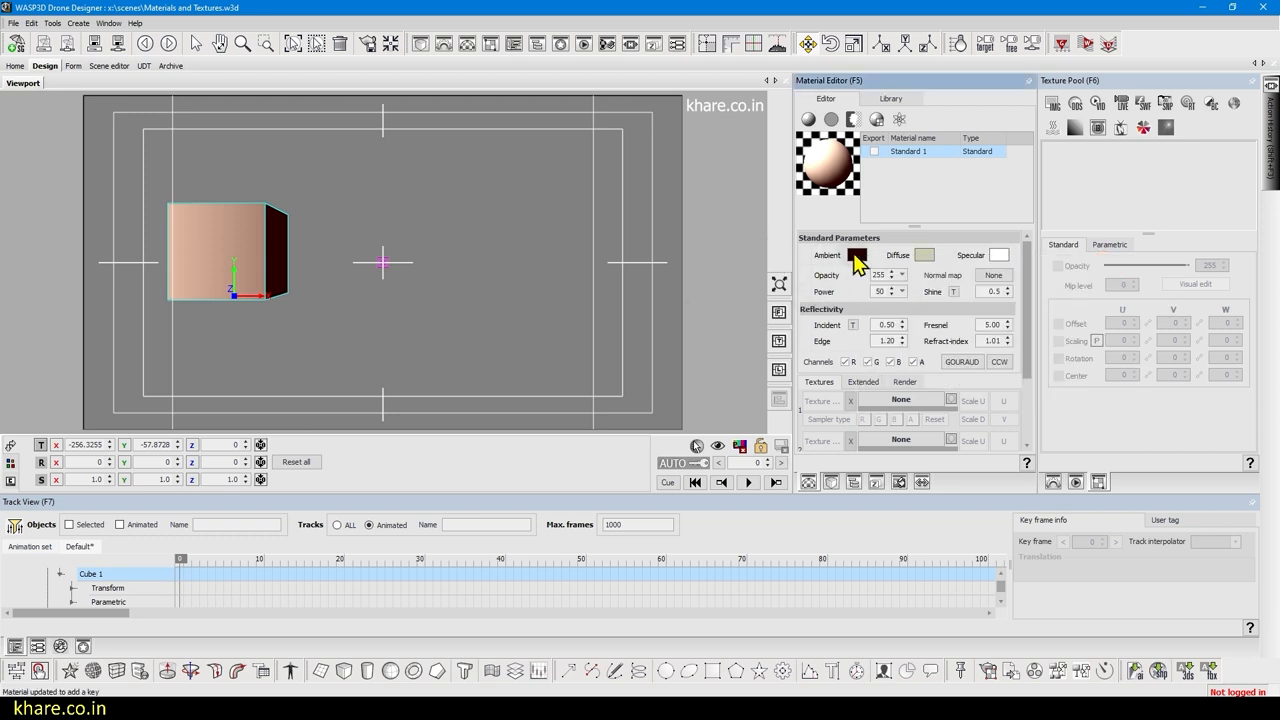
Set the diffuse colour to red and darken the ambient colour to near black
{"action": "left_click", "coordinate": [924, 254]}
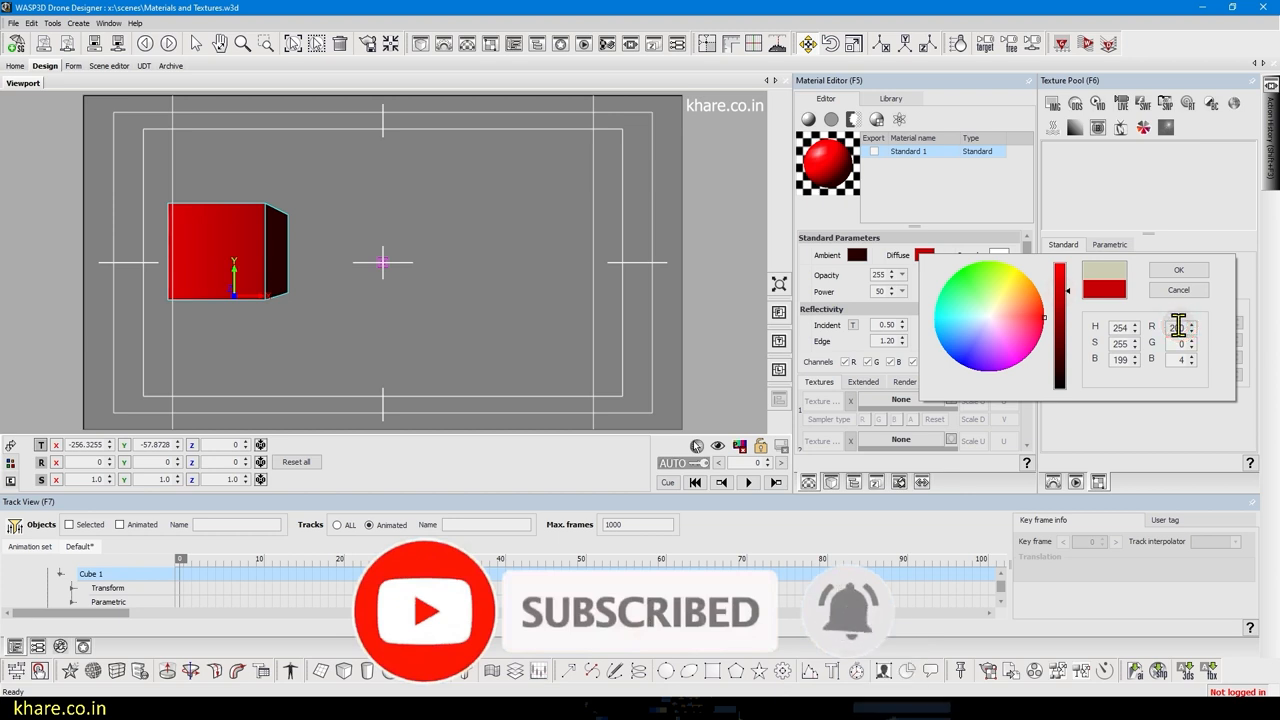
{"action": "left_click", "coordinate": [1178, 268]}
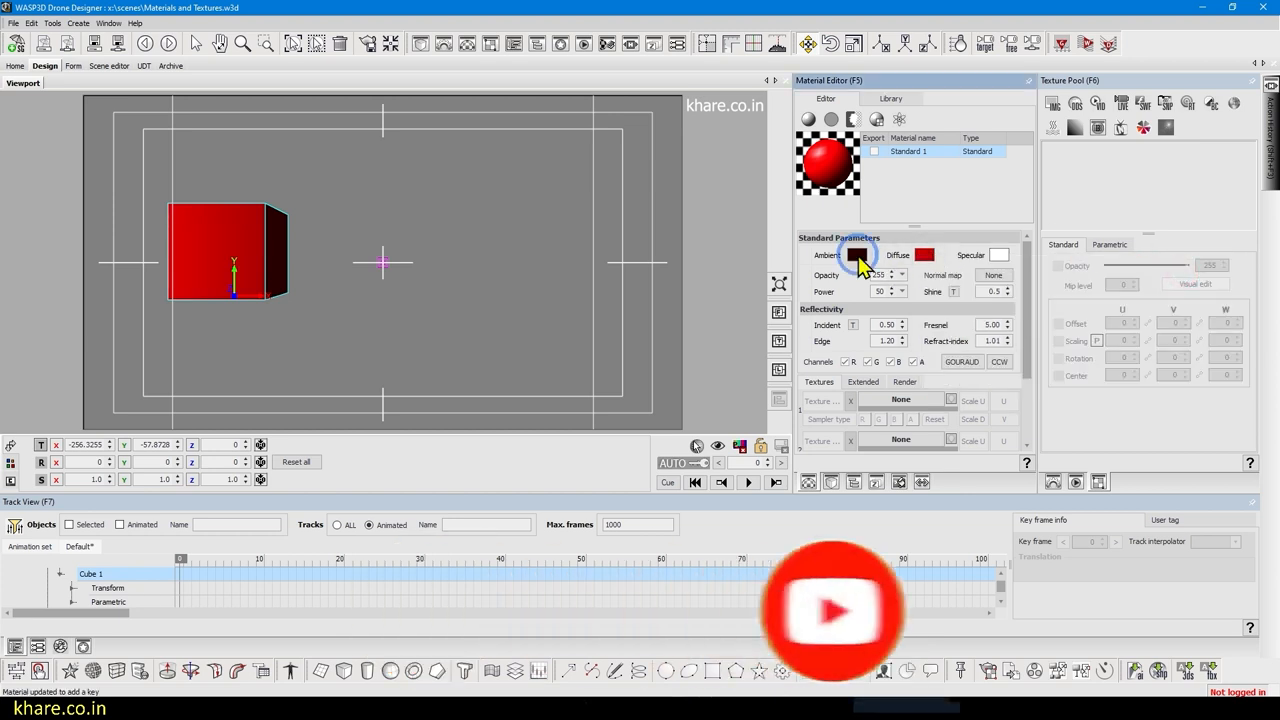
{"action": "left_click", "coordinate": [856, 256]}
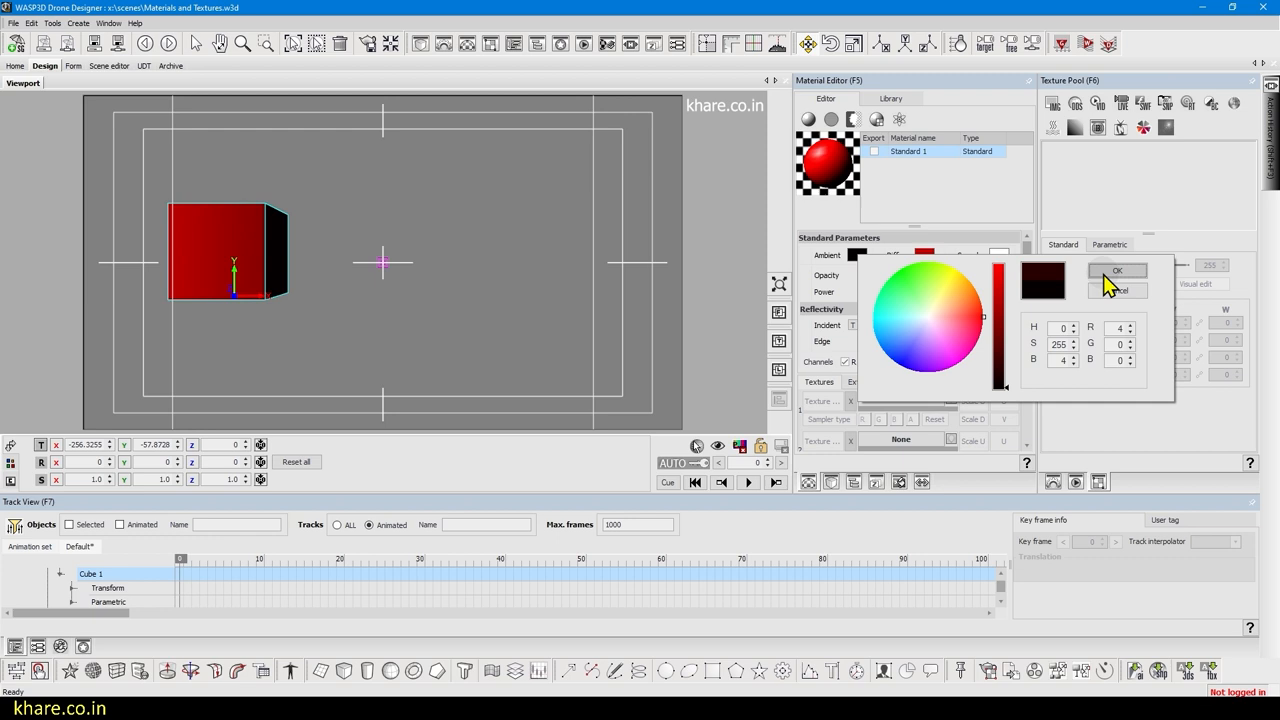
{"action": "left_click", "coordinate": [1116, 272]}
{"action": "type", "text": "30."}
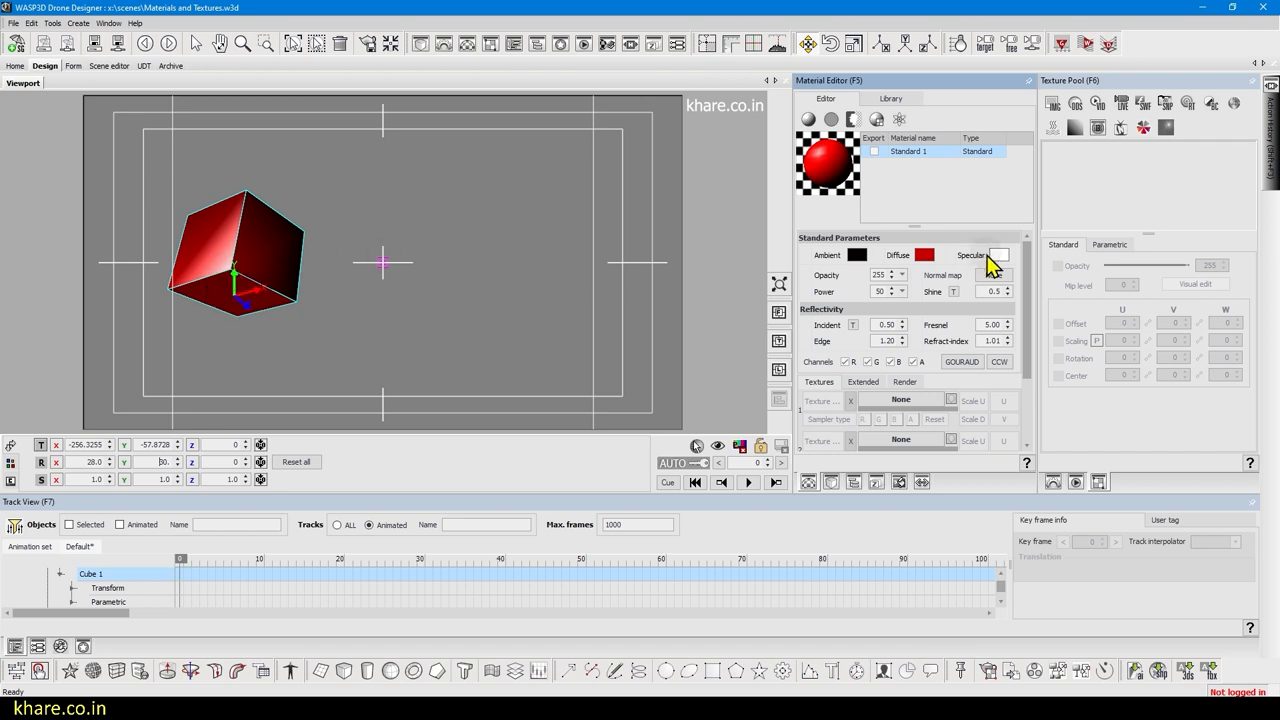
Try yellow and cyan specular highlights, then settle on a red specular colour
{"action": "left_click", "coordinate": [998, 254]}
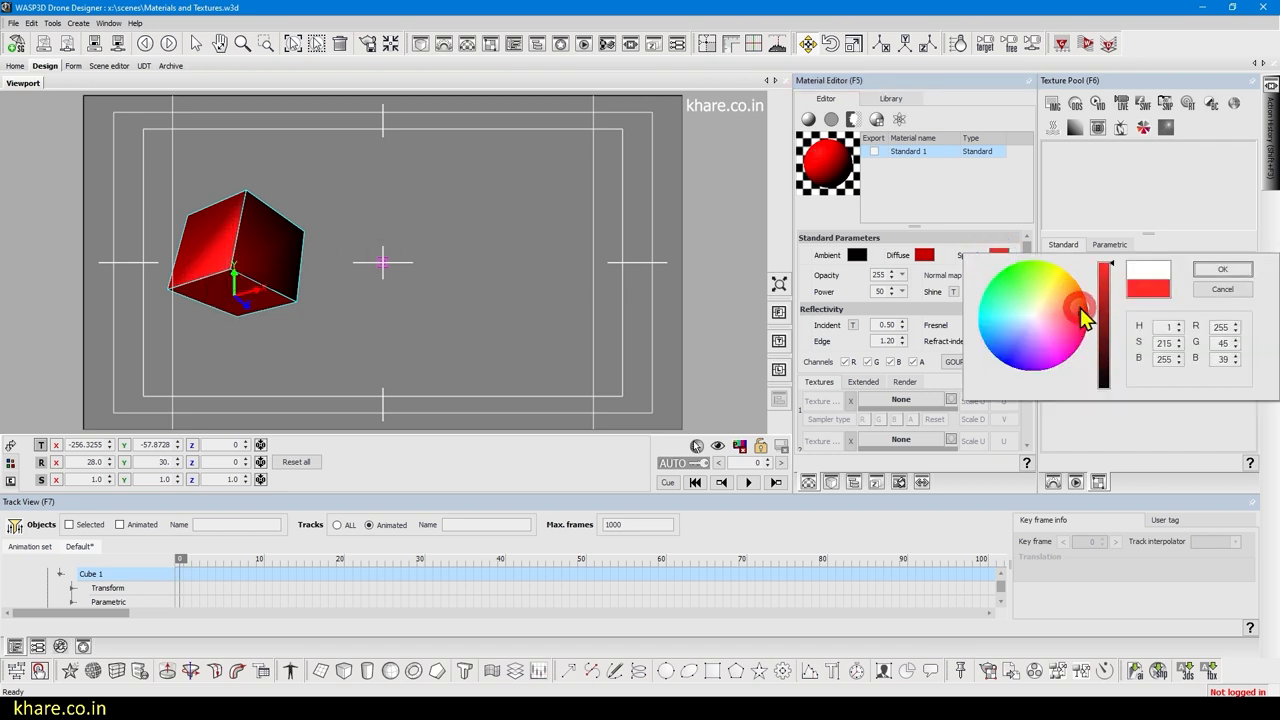
{"action": "left_click", "coordinate": [1062, 268]}
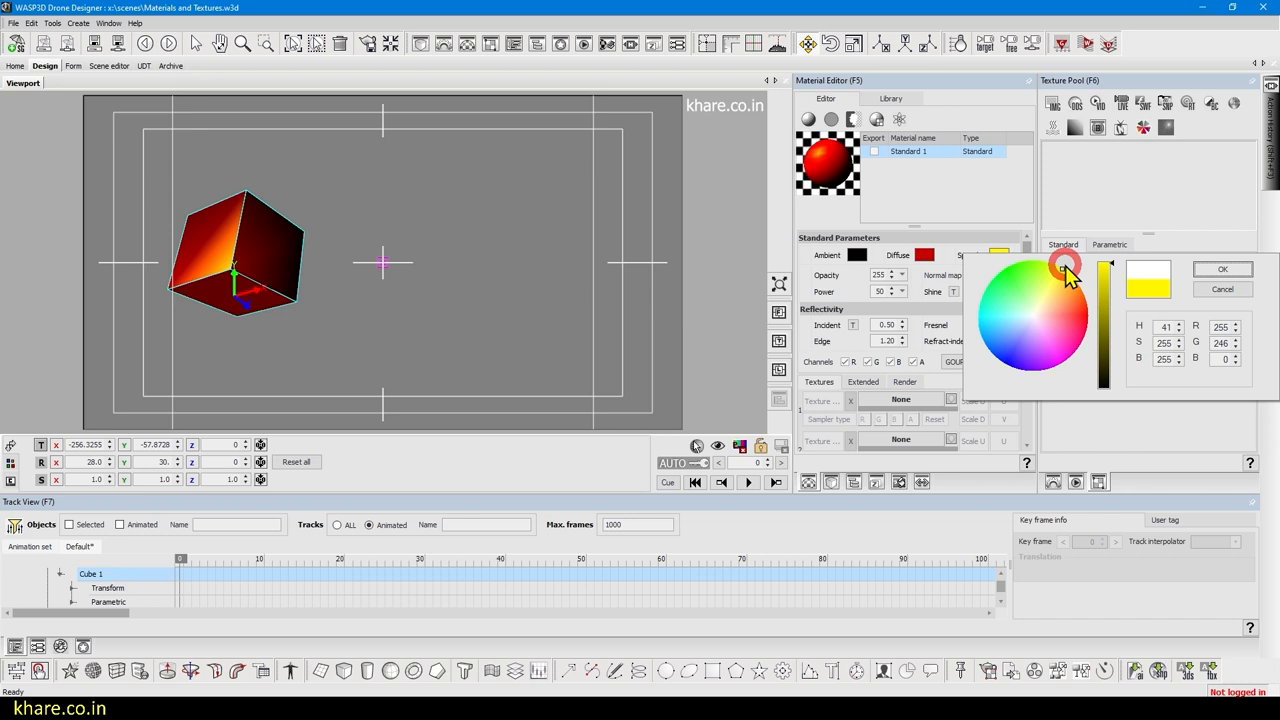
{"action": "left_click", "coordinate": [1222, 268]}
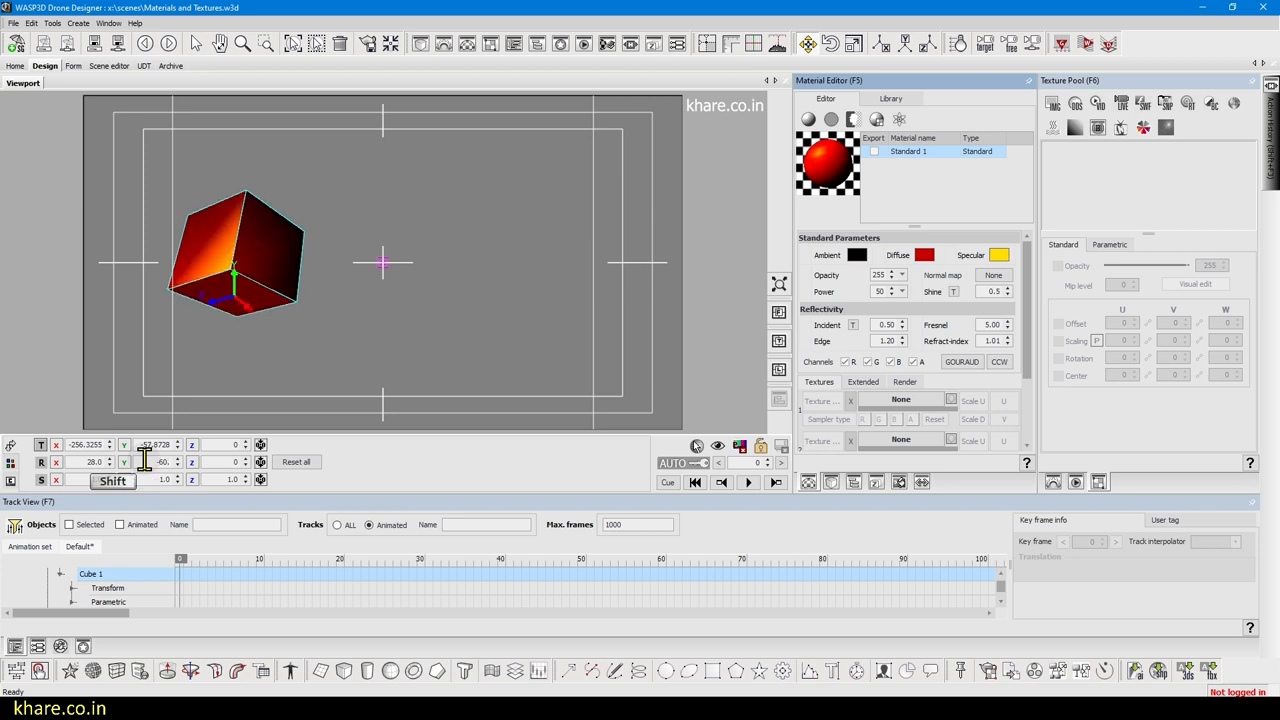
{"action": "left_click", "coordinate": [998, 254]}
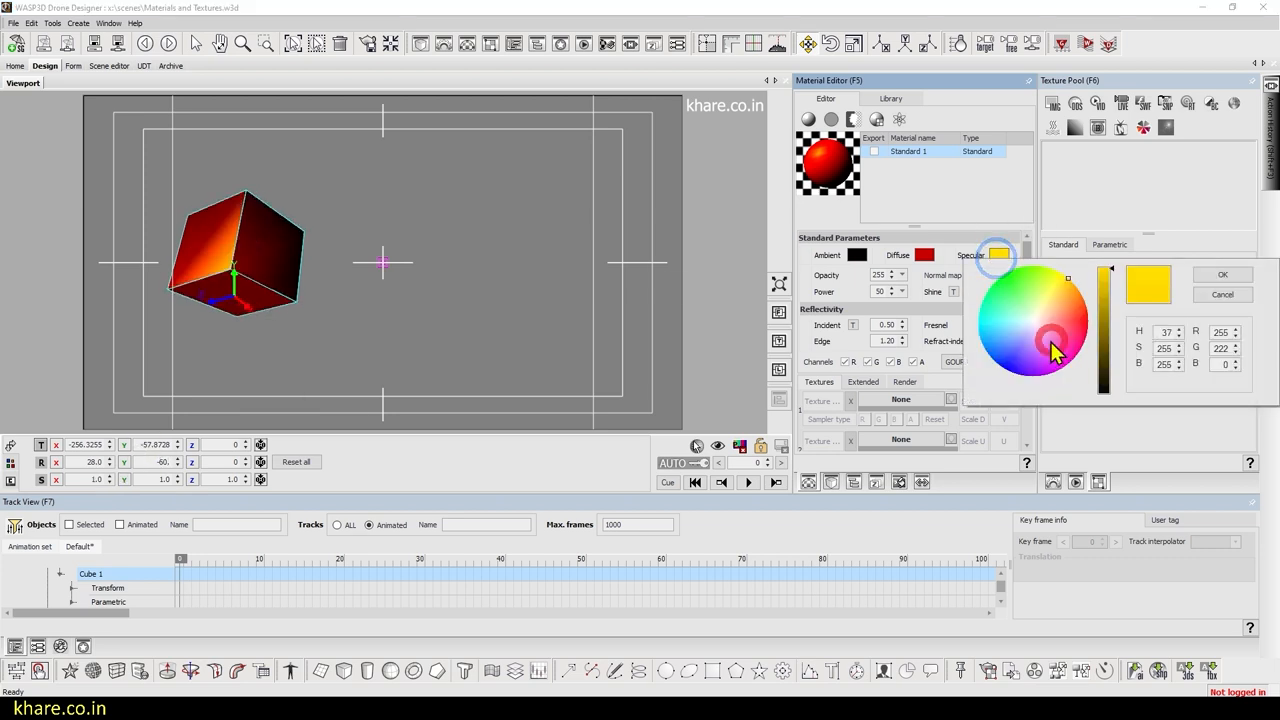
{"action": "left_click", "coordinate": [984, 296]}
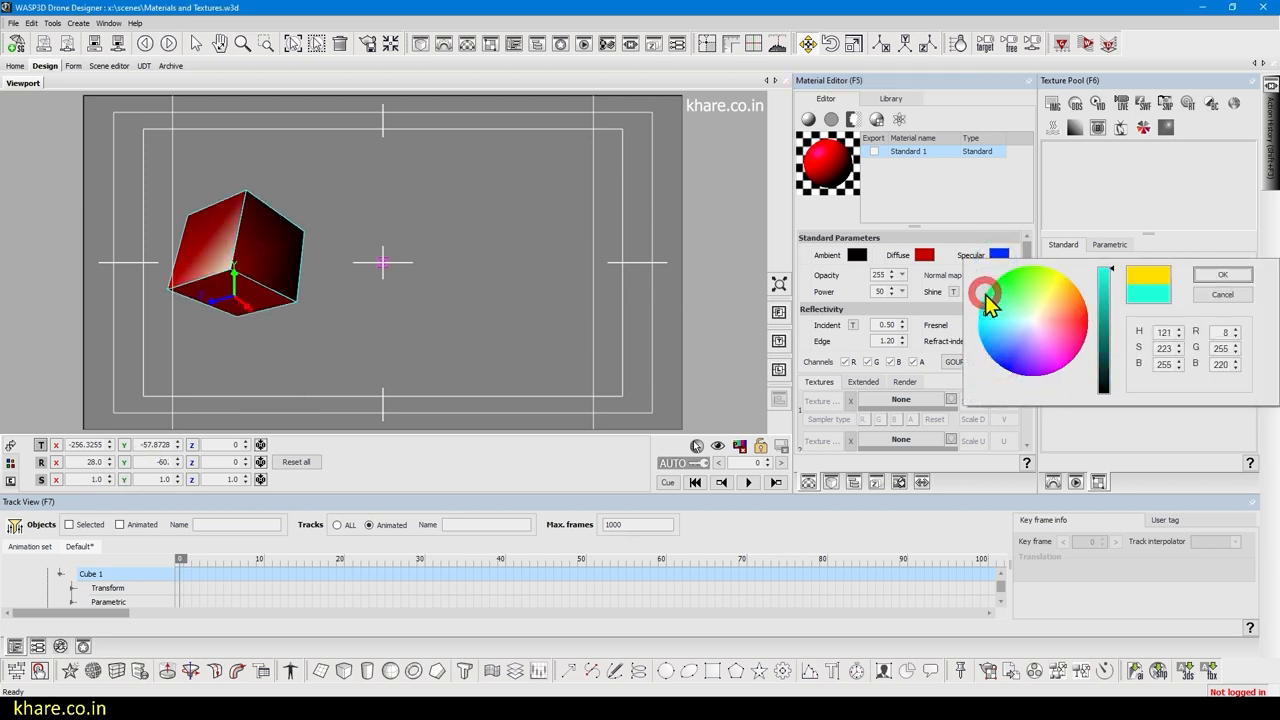
{"action": "left_click", "coordinate": [1080, 322]}
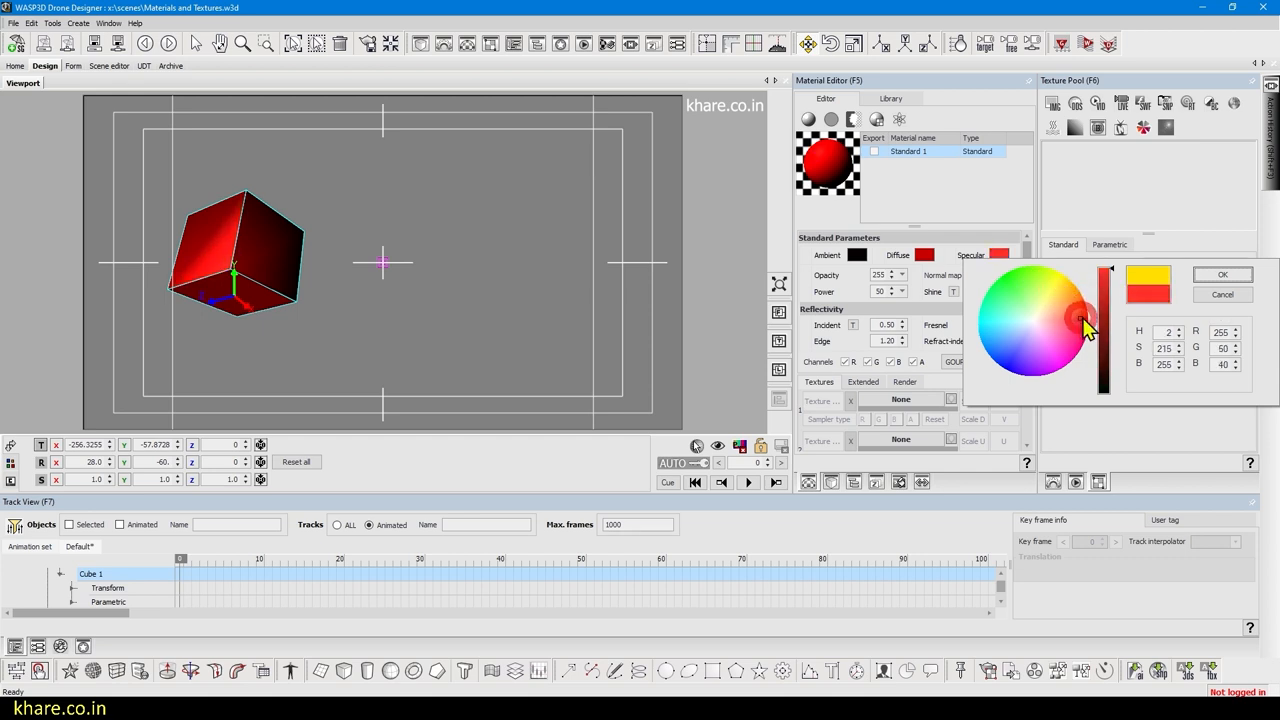
{"action": "left_click", "coordinate": [1222, 274]}
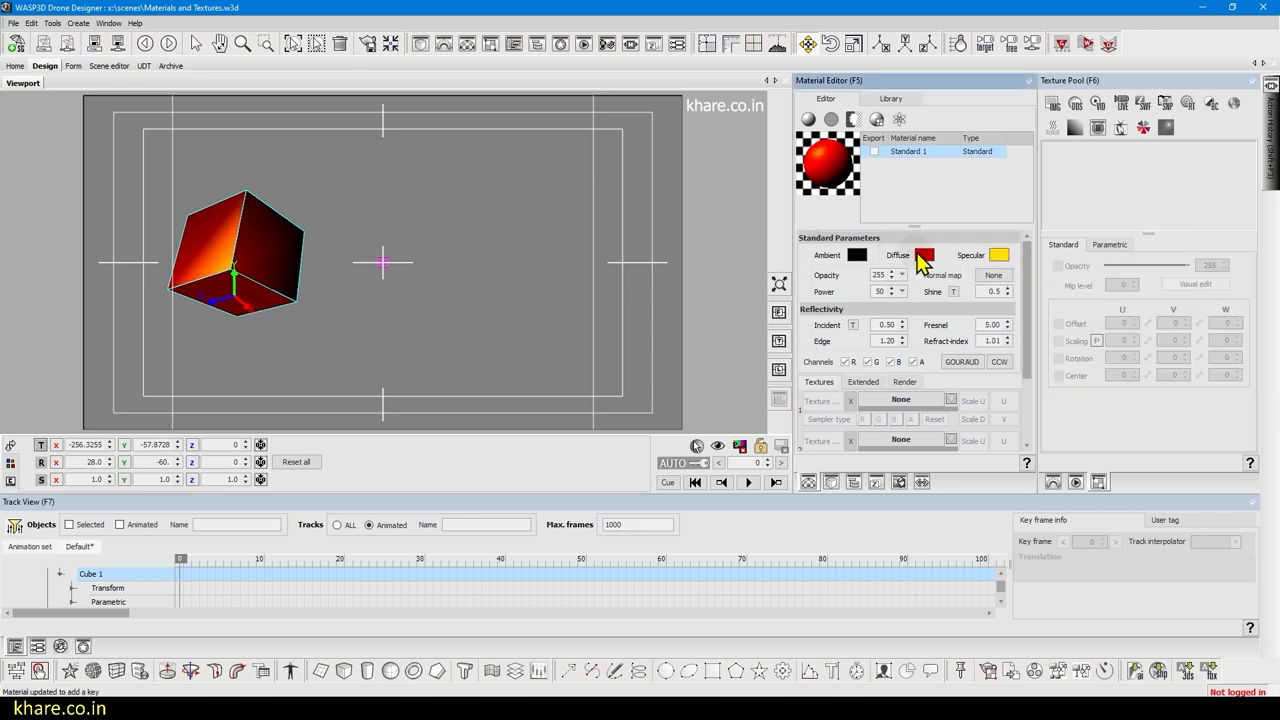
{"action": "left_click", "coordinate": [1000, 256]}
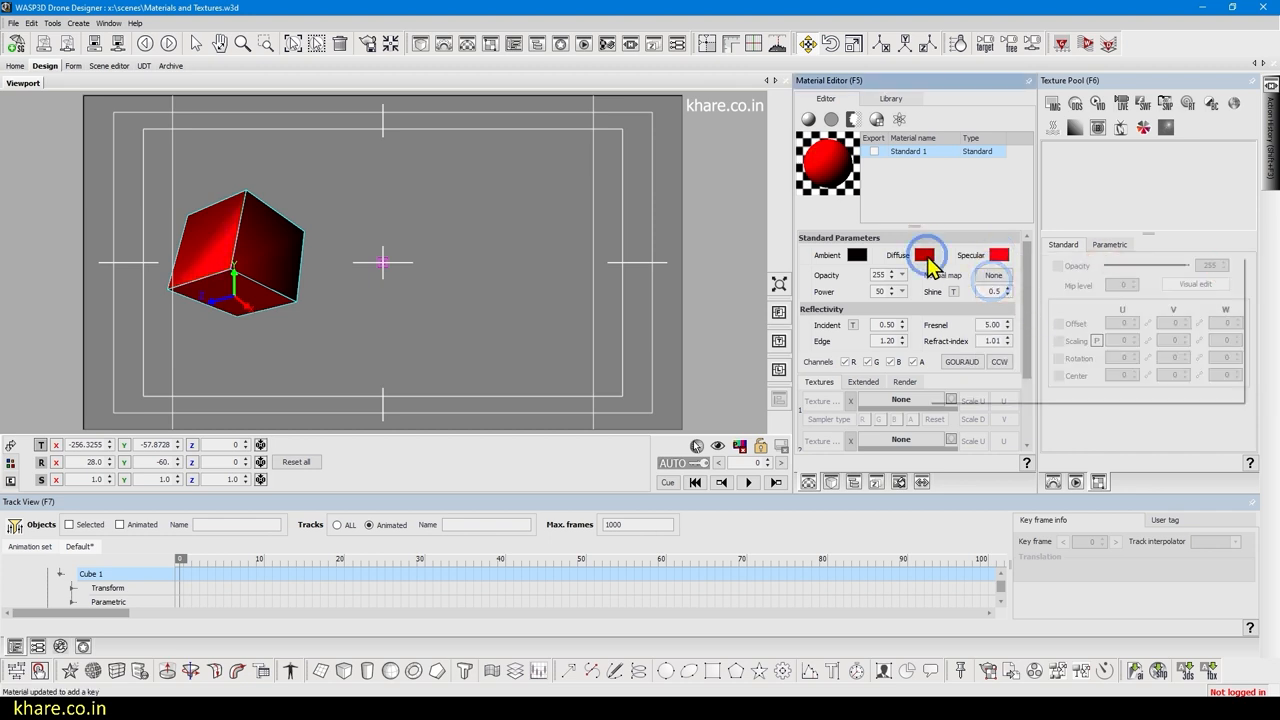
Set Standard 1's ambient colour to a dark red (R 50)
{"action": "left_click", "coordinate": [856, 256]}
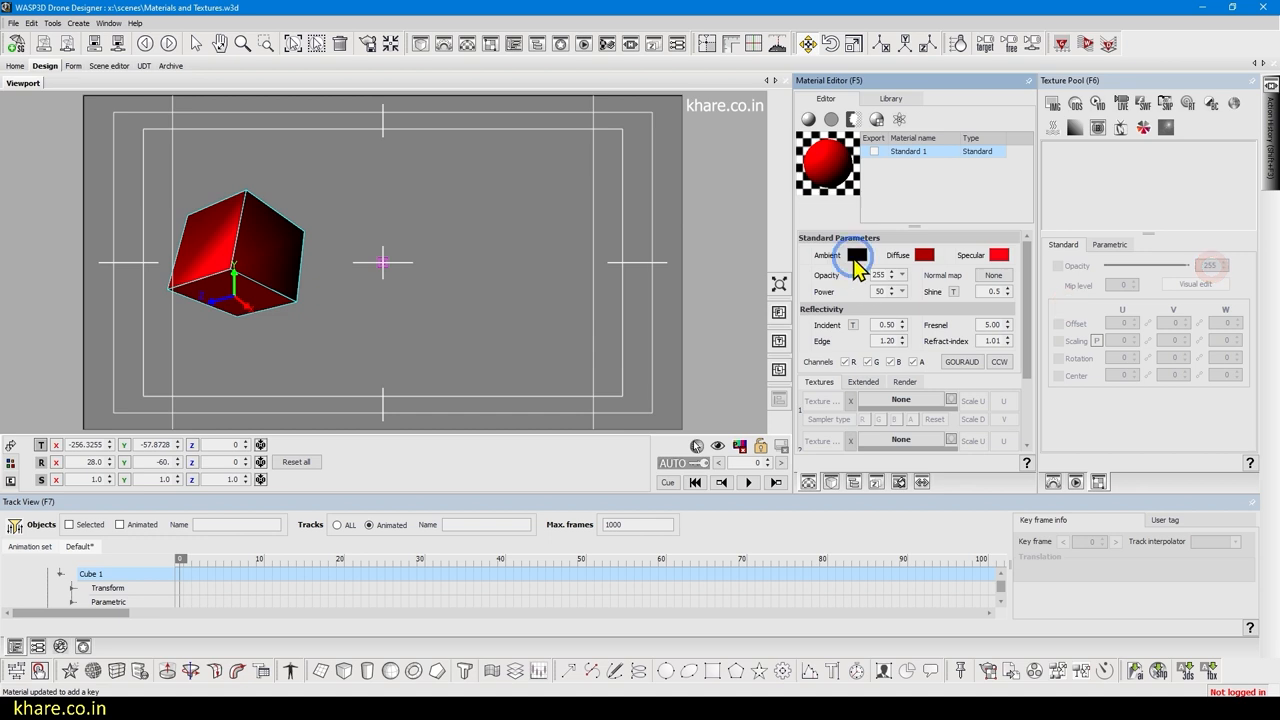
{"action": "left_click", "coordinate": [856, 256]}
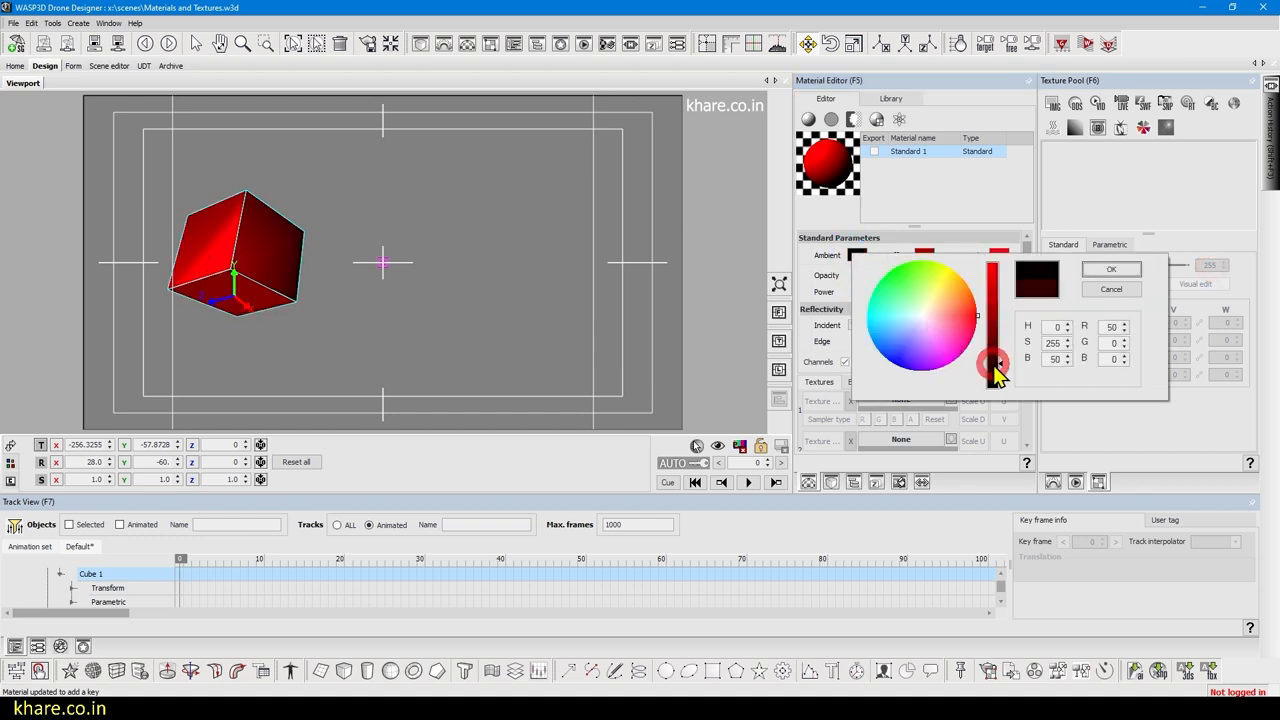
{"action": "left_click", "coordinate": [1110, 268]}
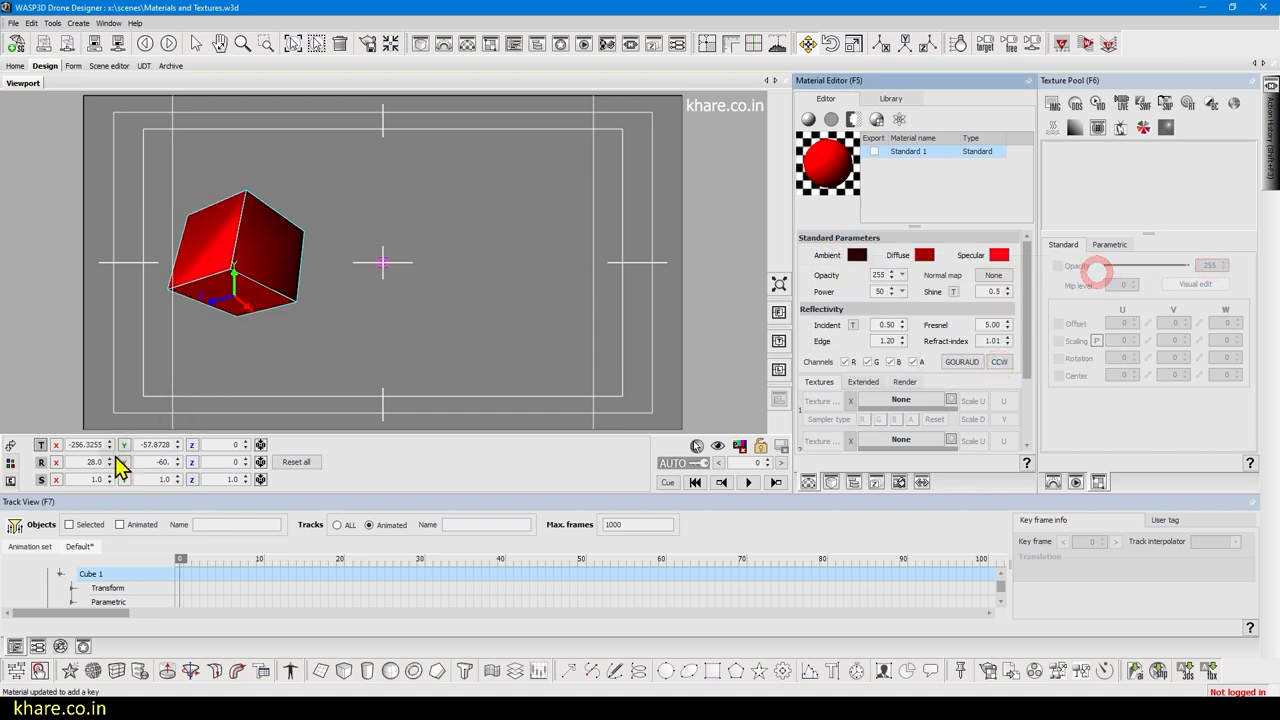
{"action": "left_click", "coordinate": [296, 460]}
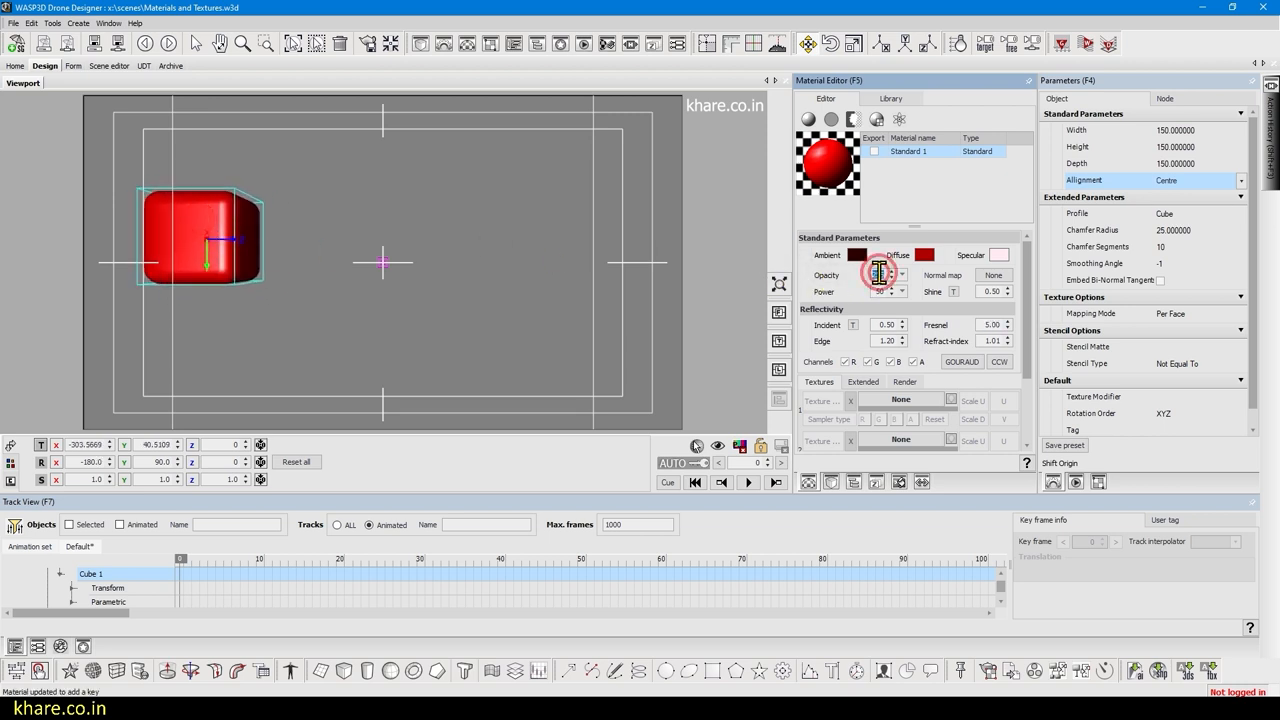
Lower then restore the cube's opacity and add a cylinder with its own Standard 2 material
{"action": "left_click", "coordinate": [884, 292]}
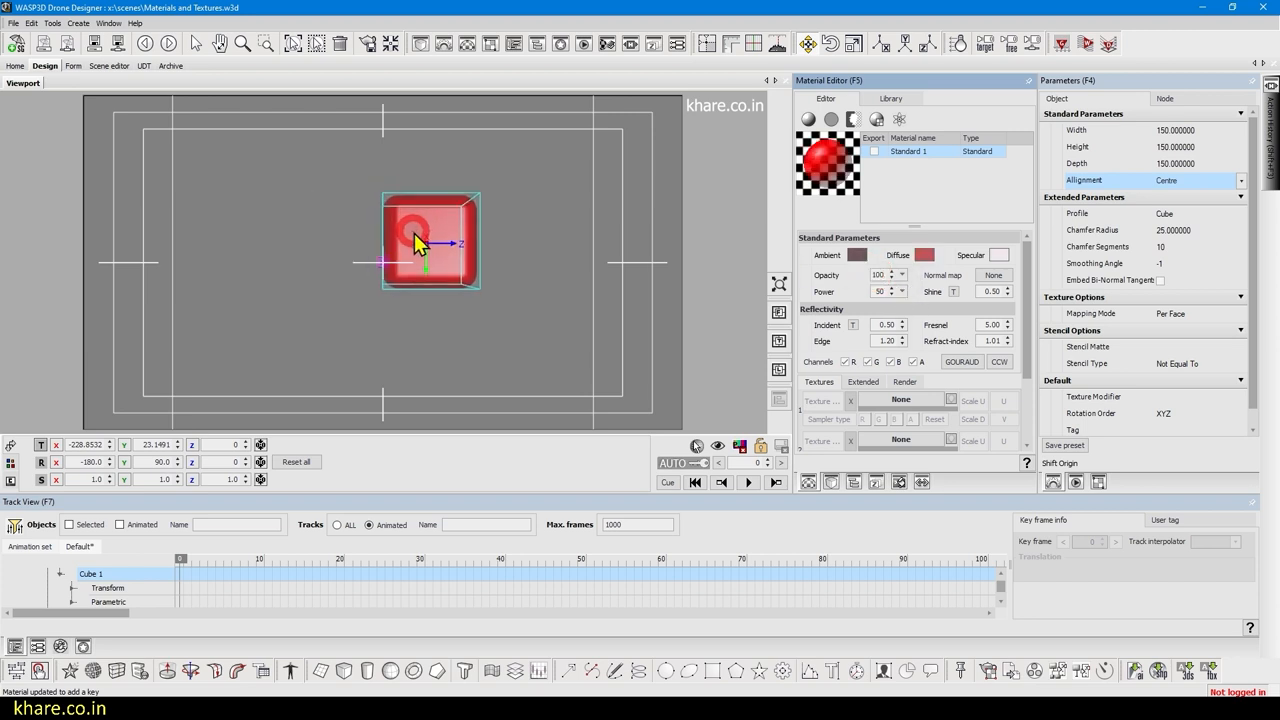
{"action": "left_click", "coordinate": [364, 670]}
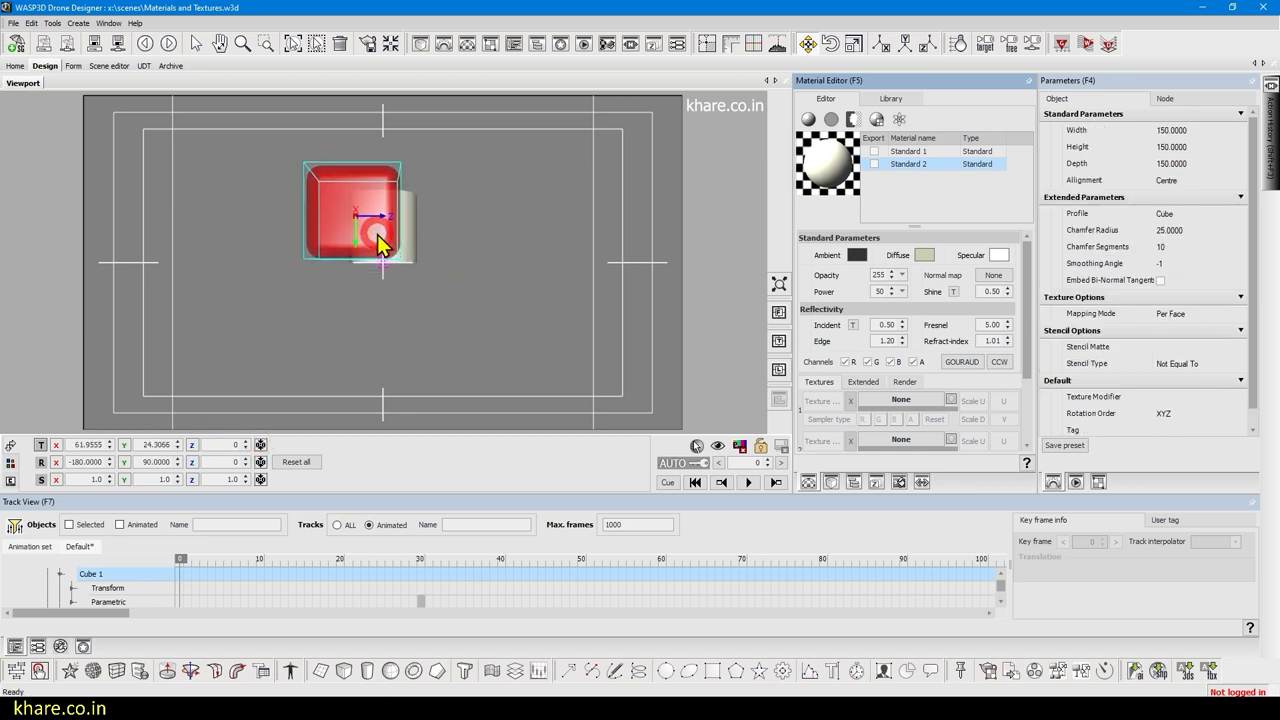
{"action": "left_click", "coordinate": [908, 152]}
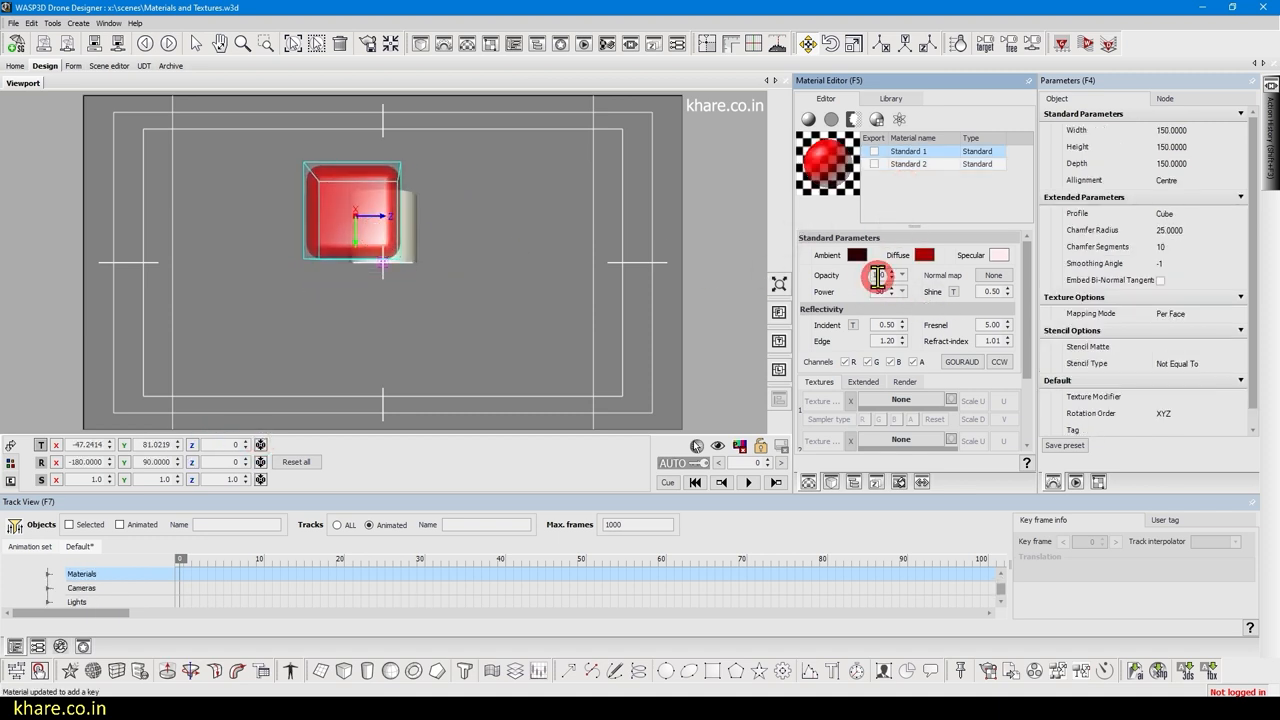
{"action": "left_click", "coordinate": [878, 276]}
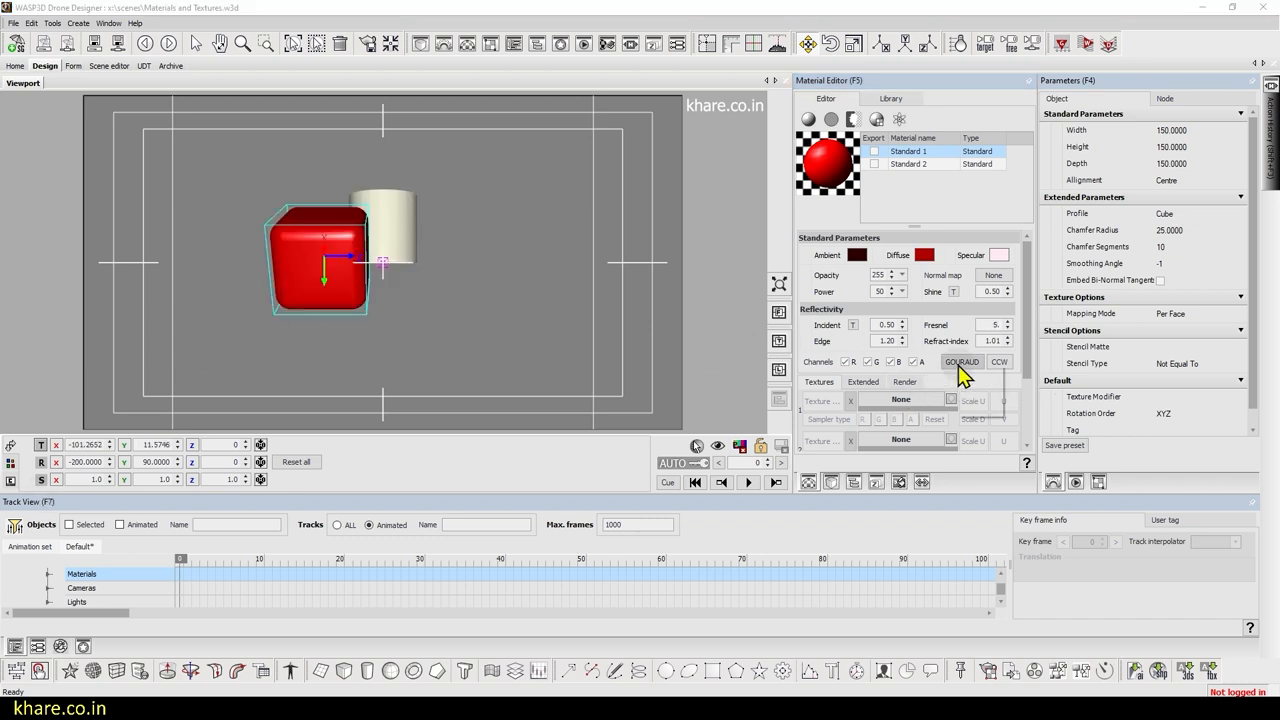
Switch Standard 1's shading mode from Gouraud to Phong
{"action": "left_click", "coordinate": [962, 360]}
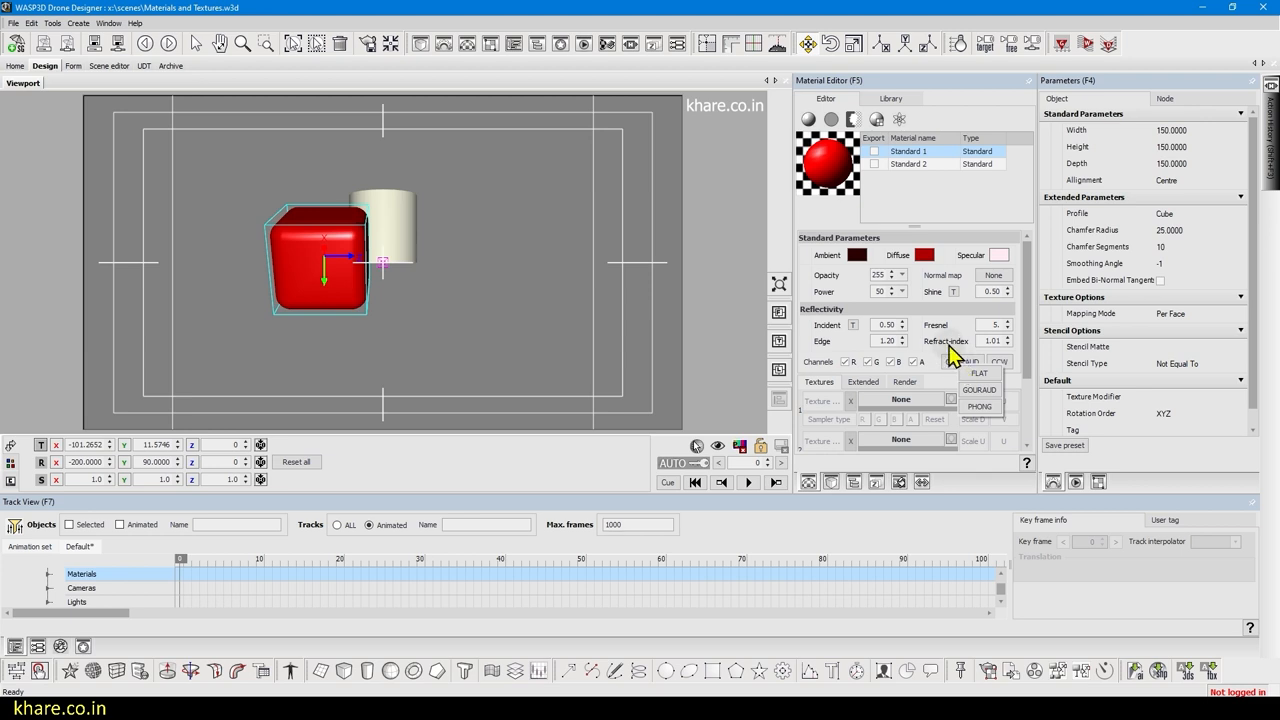
{"action": "left_click", "coordinate": [980, 390]}
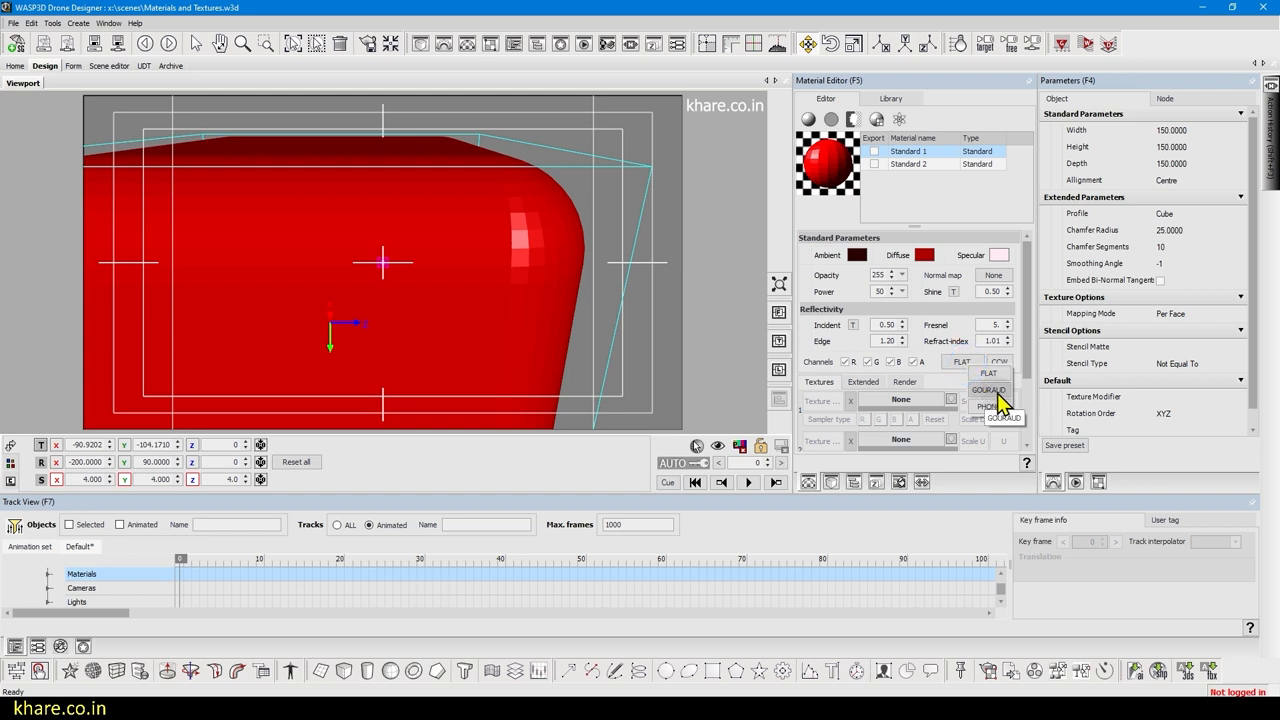
{"action": "left_click", "coordinate": [988, 390]}
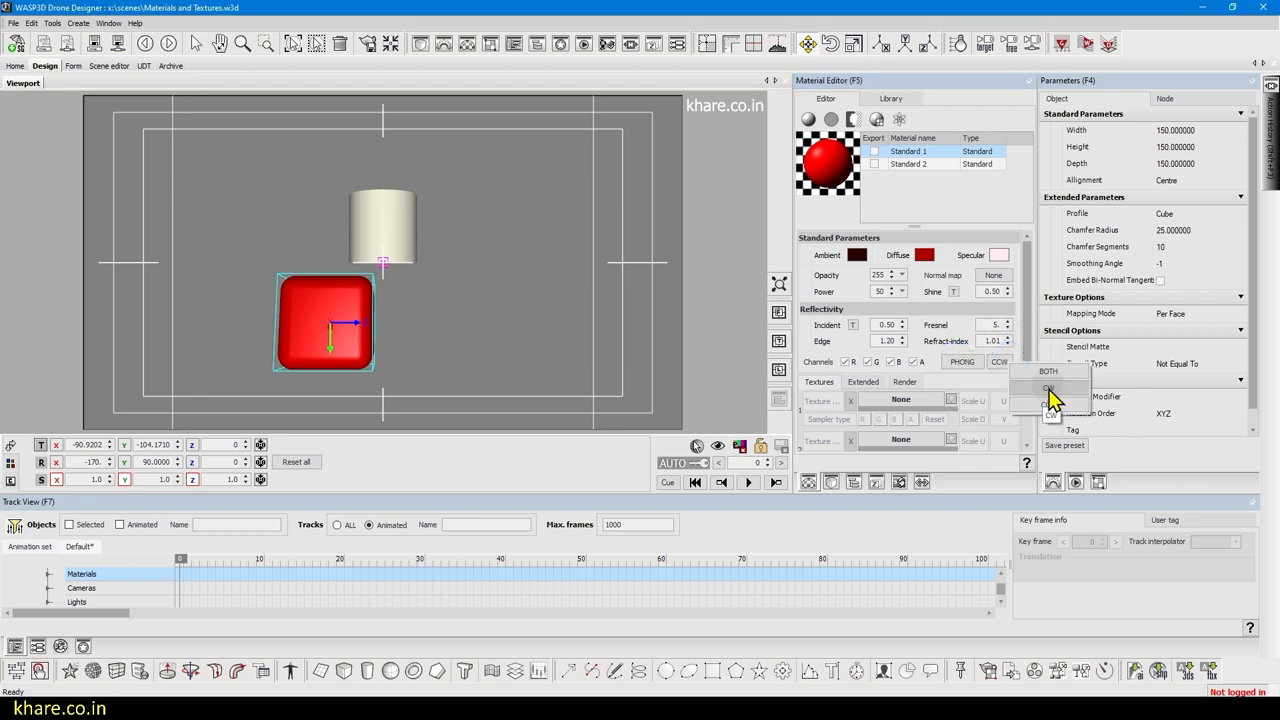
Cycle the cull mode through CCW and CW back to Both while dragging the cube around the cylinder
{"action": "left_click", "coordinate": [1048, 388]}
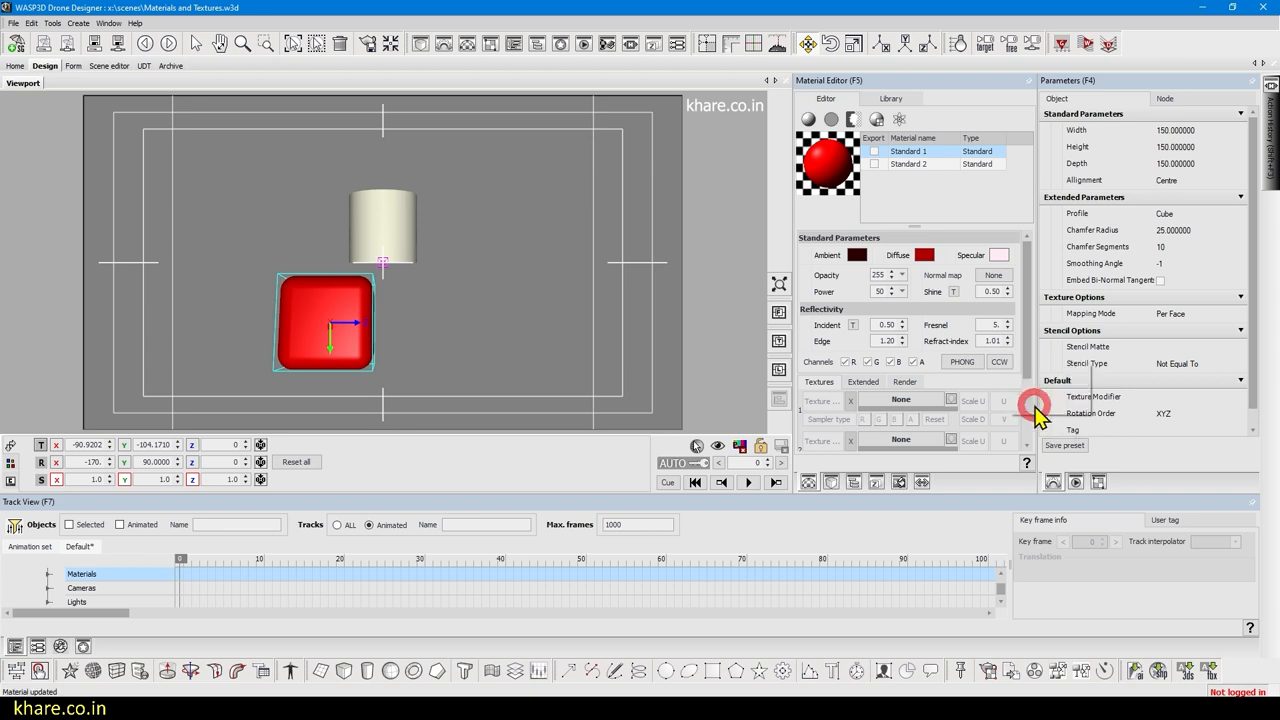
{"action": "left_click_drag", "start_coordinate": [324, 322], "coordinate": [240, 276]}
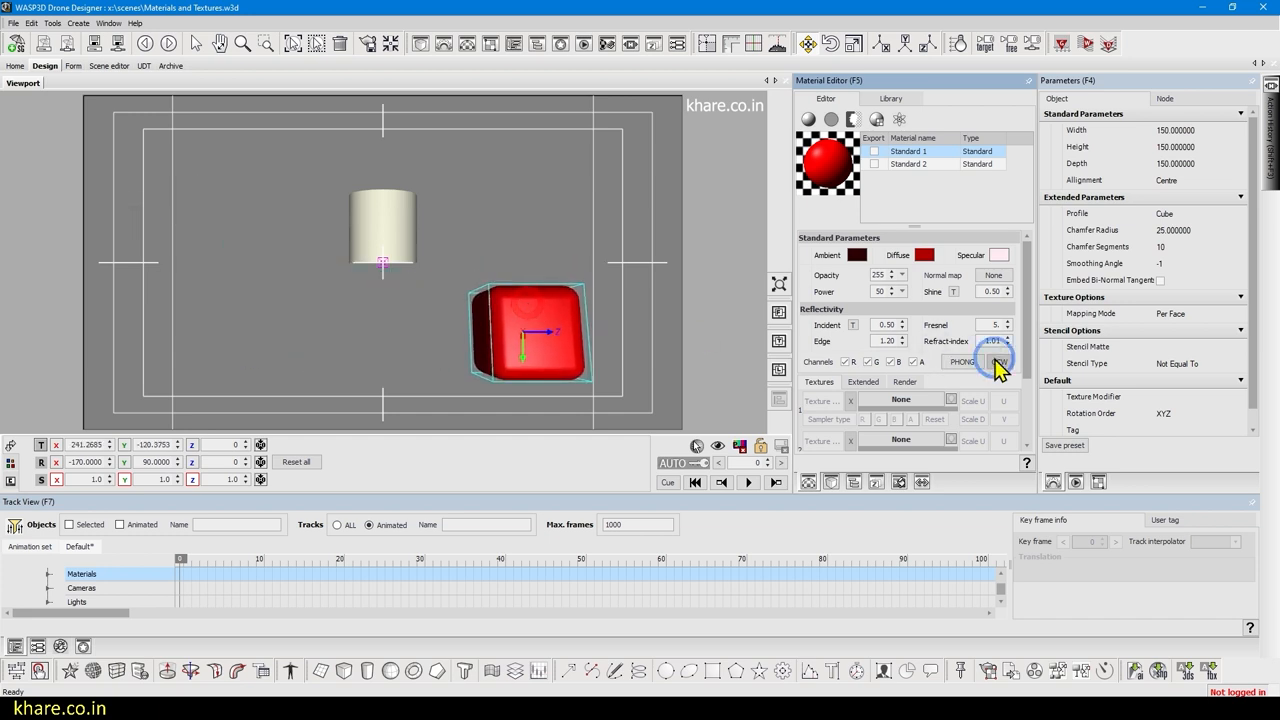
{"action": "left_click", "coordinate": [996, 360]}
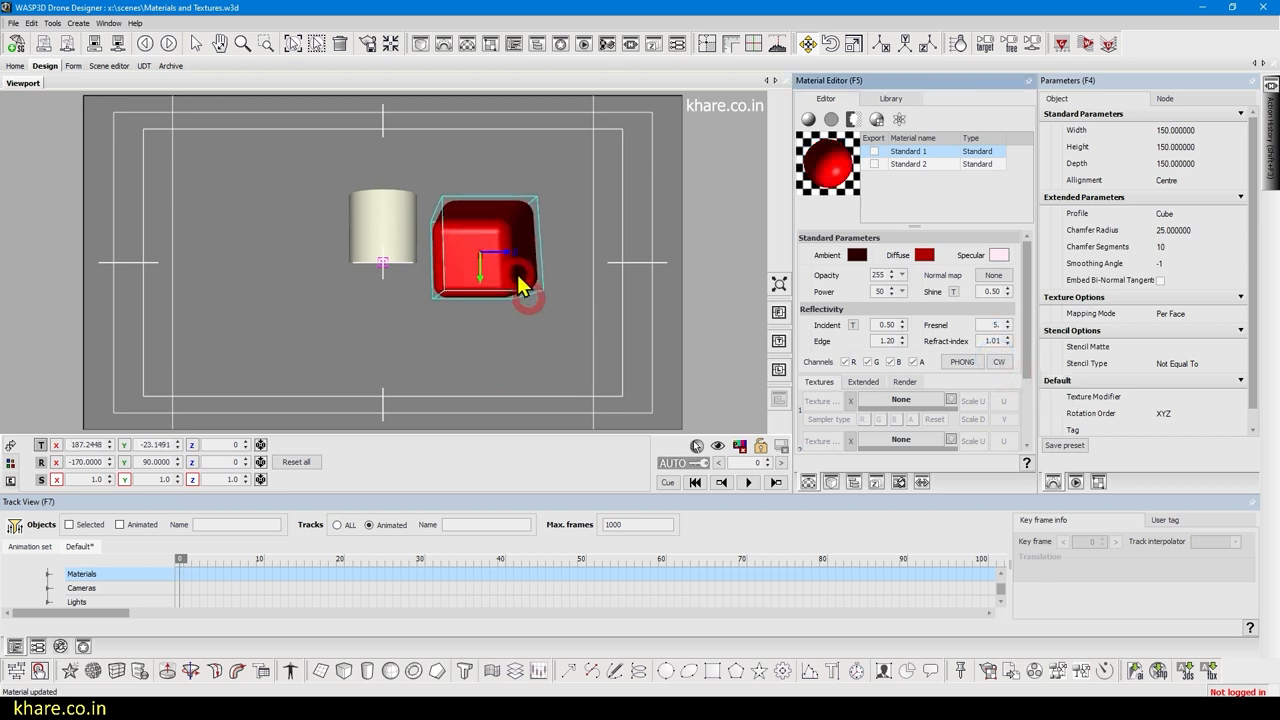
{"action": "left_click_drag", "start_coordinate": [520, 284], "coordinate": [290, 310]}
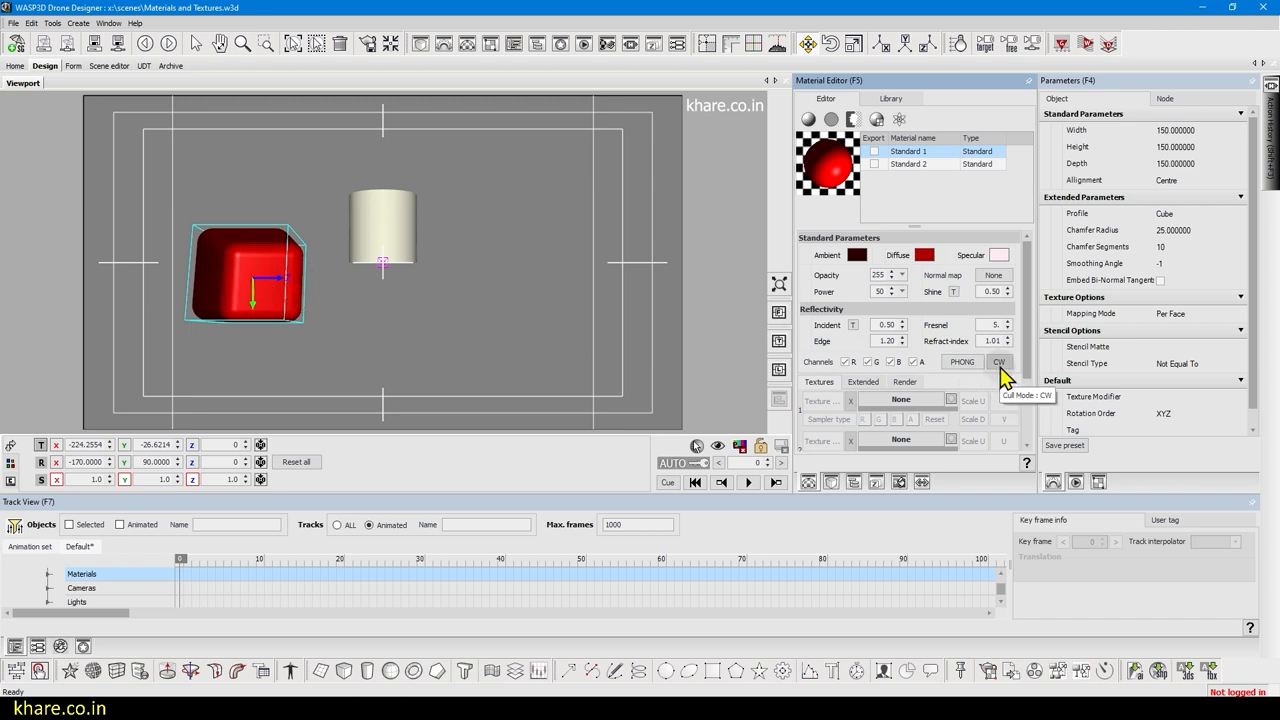
{"action": "left_click", "coordinate": [998, 362]}
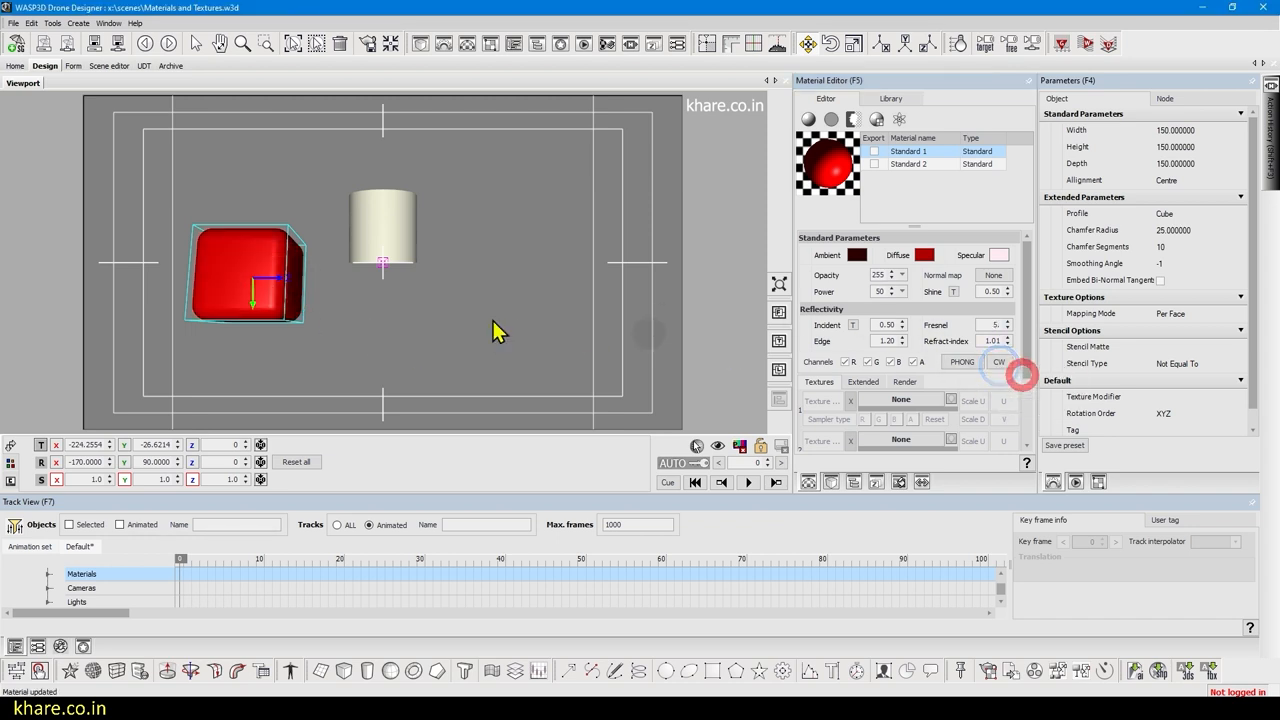
{"action": "left_click", "coordinate": [998, 360]}
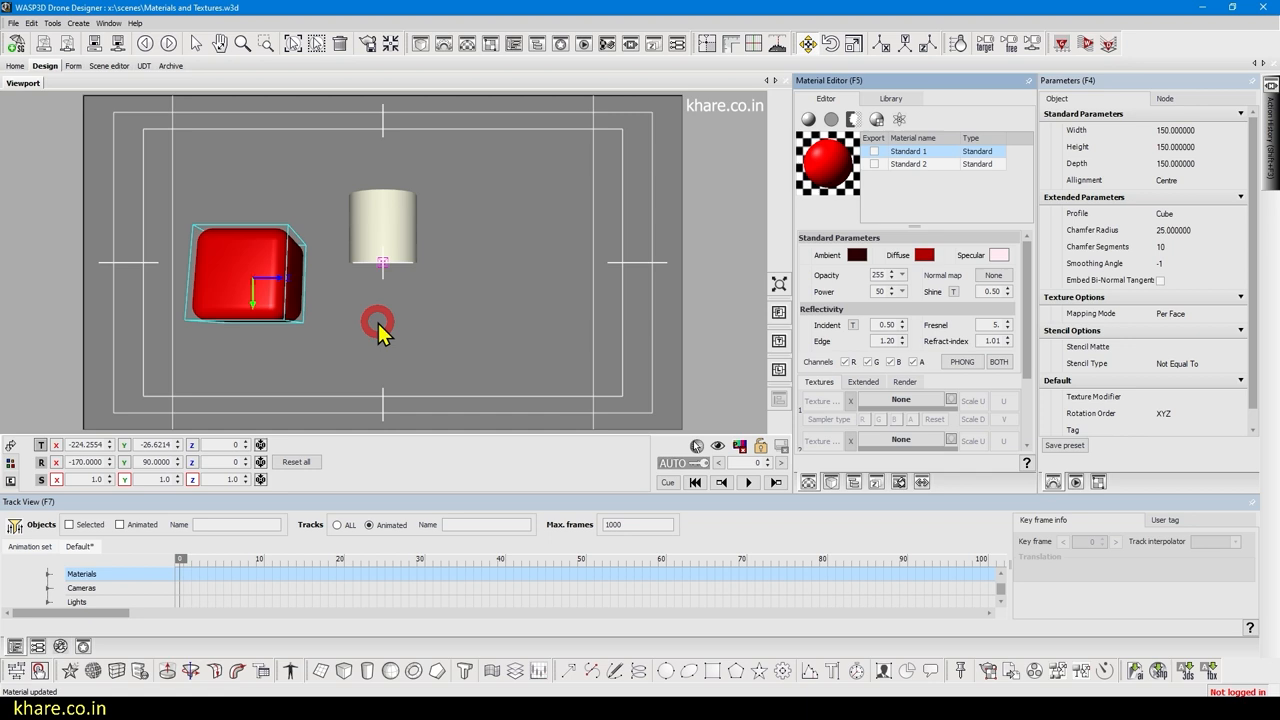
{"action": "left_click_drag", "start_coordinate": [244, 276], "coordinate": [564, 320]}
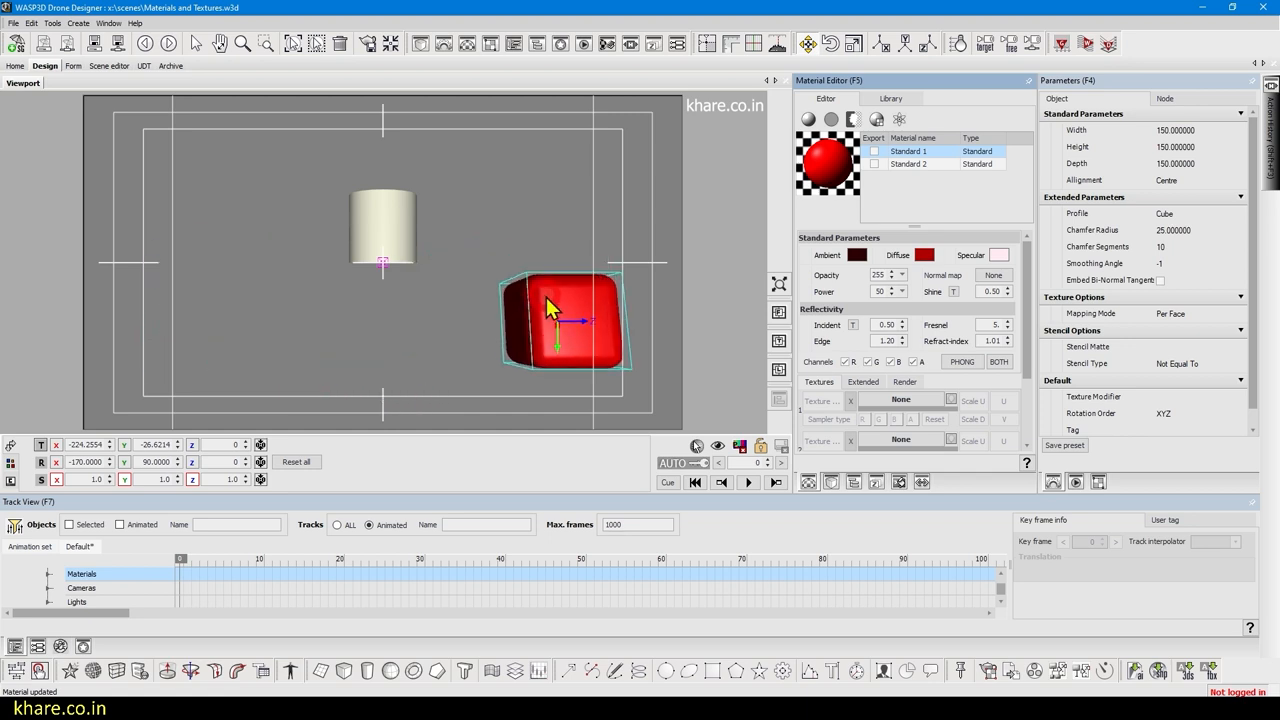